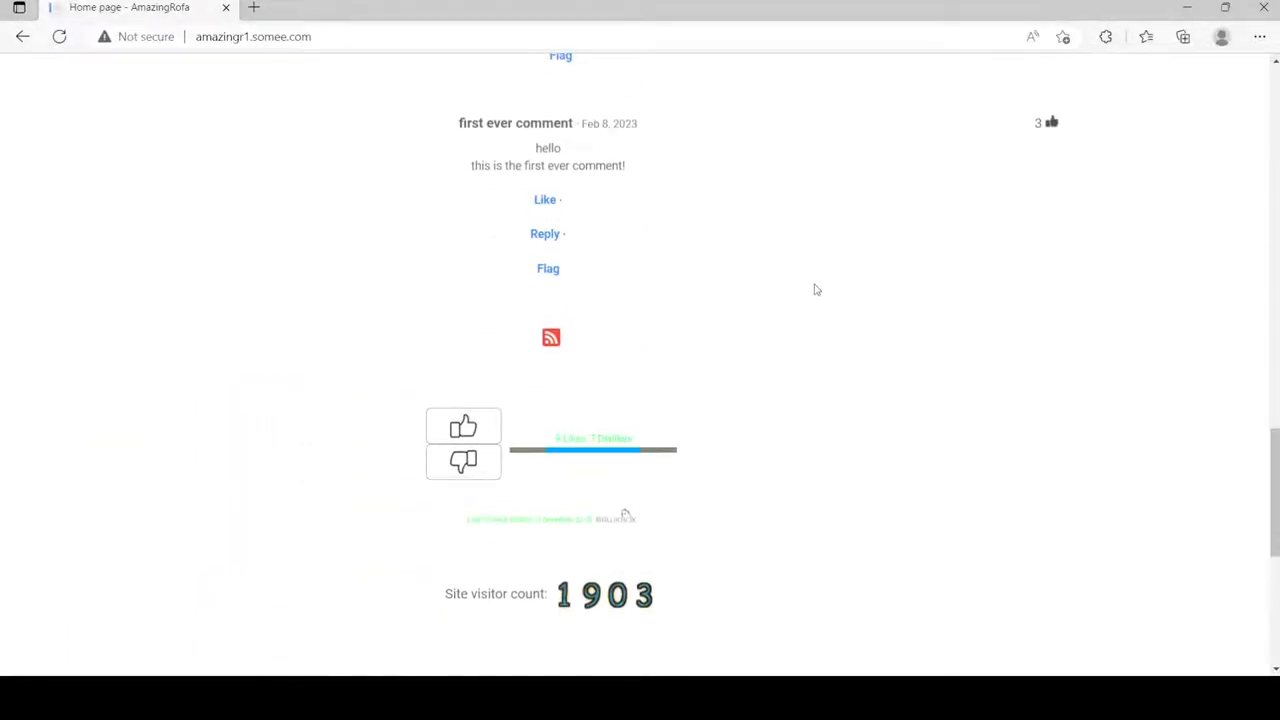
# Step: Go to the Cats page from the navigation bar, browse it, and return to the top
pyautogui.scroll(3)
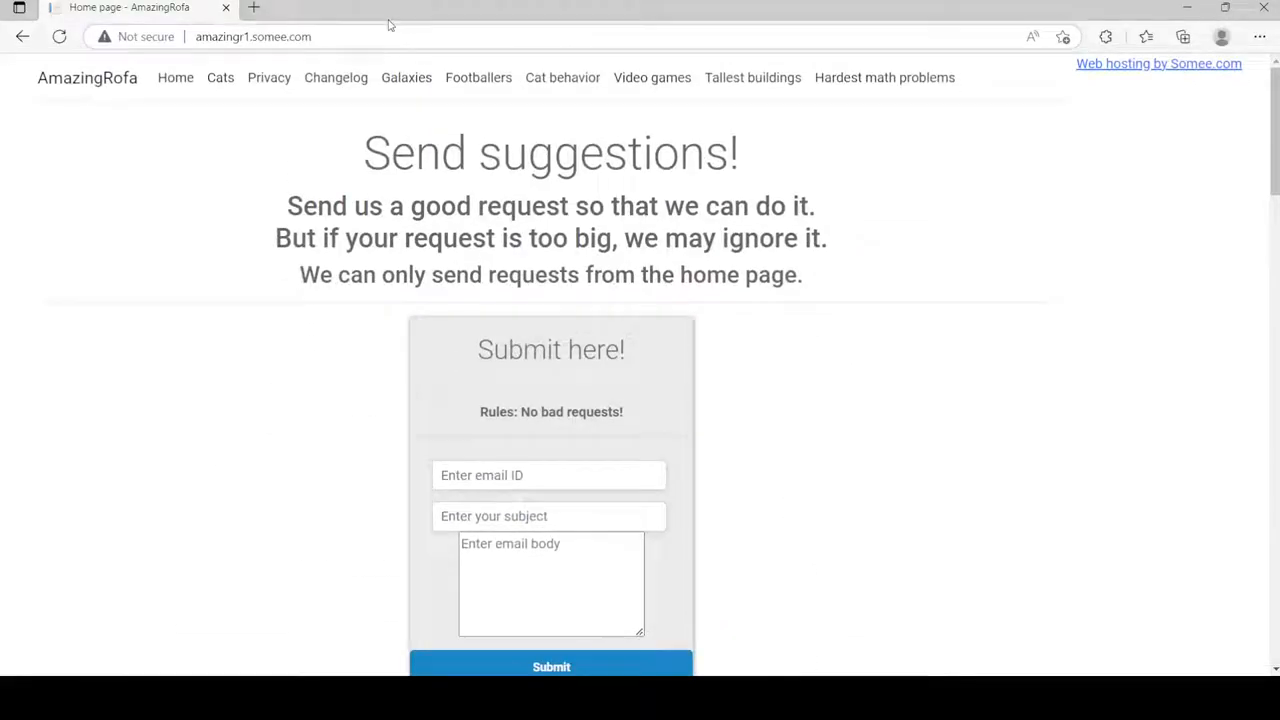
pyautogui.click(220, 77)
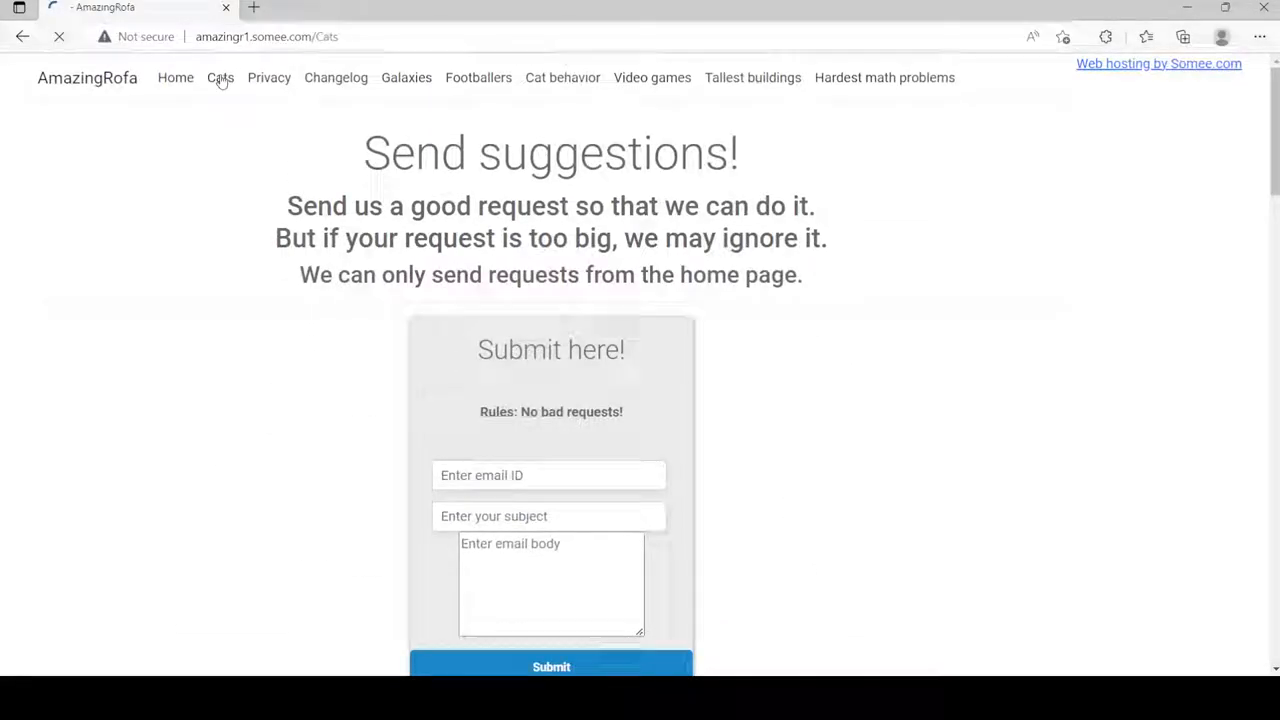
pyautogui.click(220, 78)
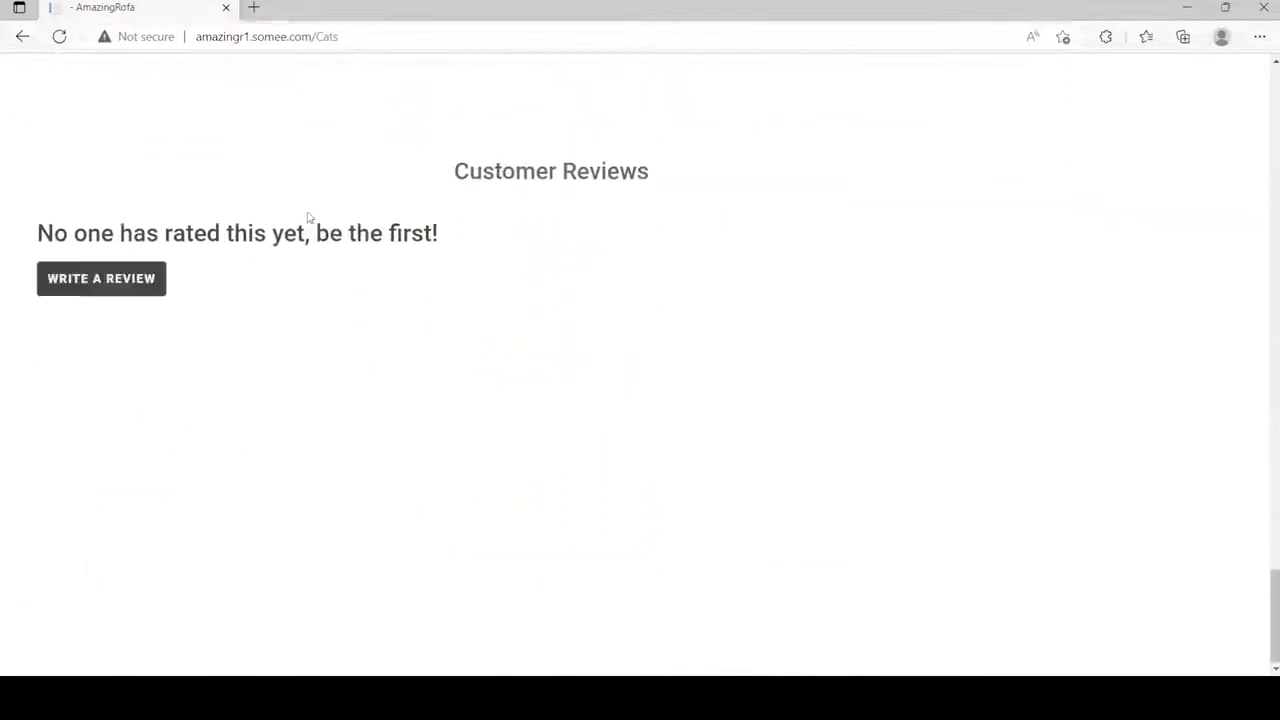
pyautogui.scroll(-3)
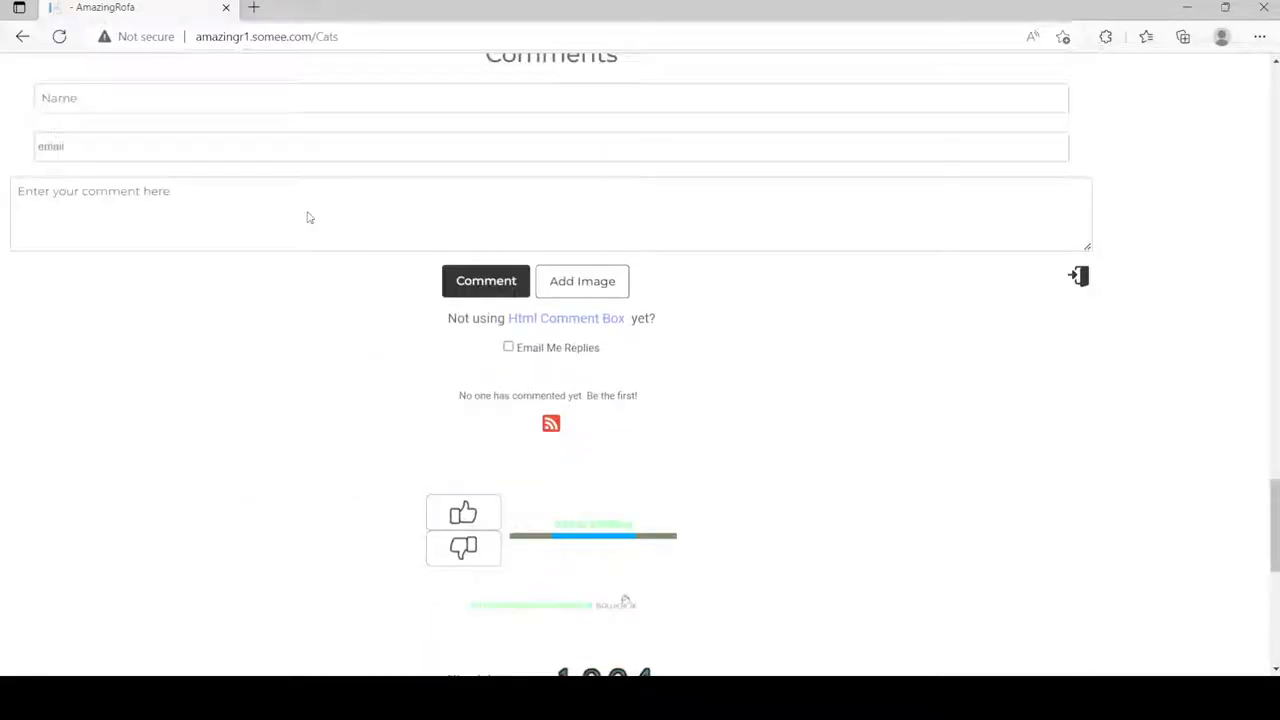
pyautogui.scroll(3)
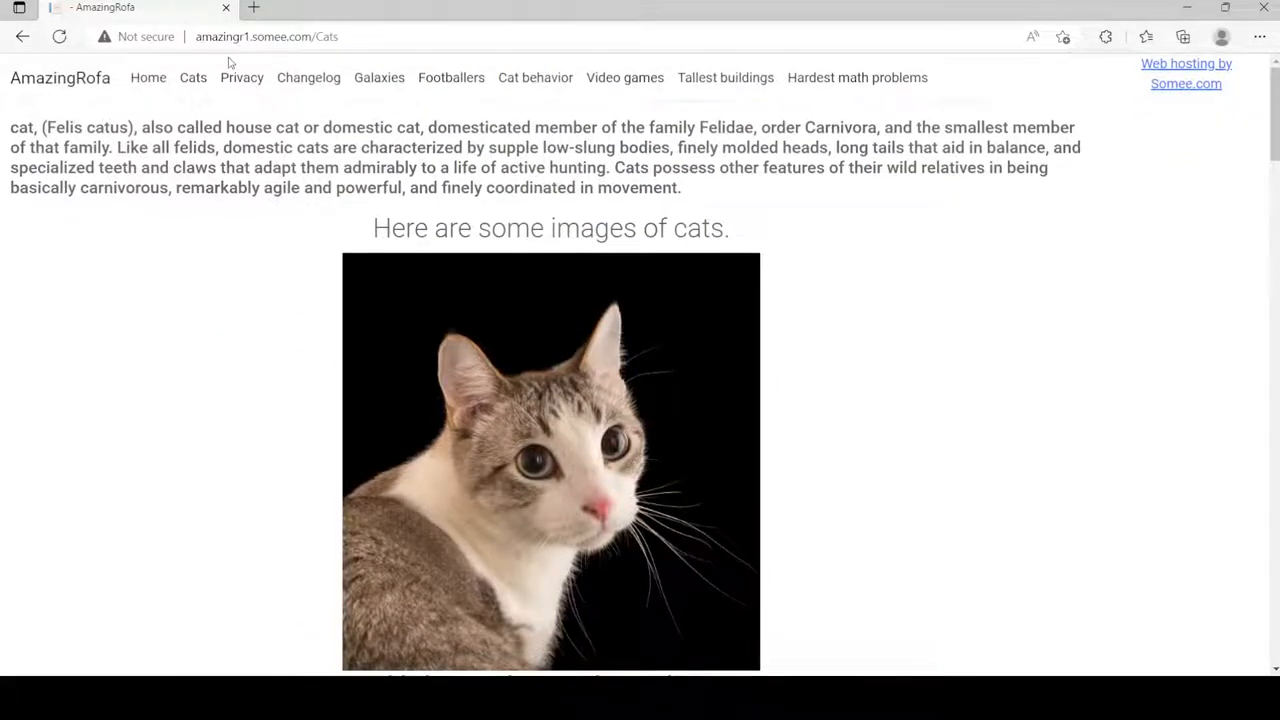
# Step: Visit the Privacy Policy page and scroll down to its reviews and back
pyautogui.click(241, 77)
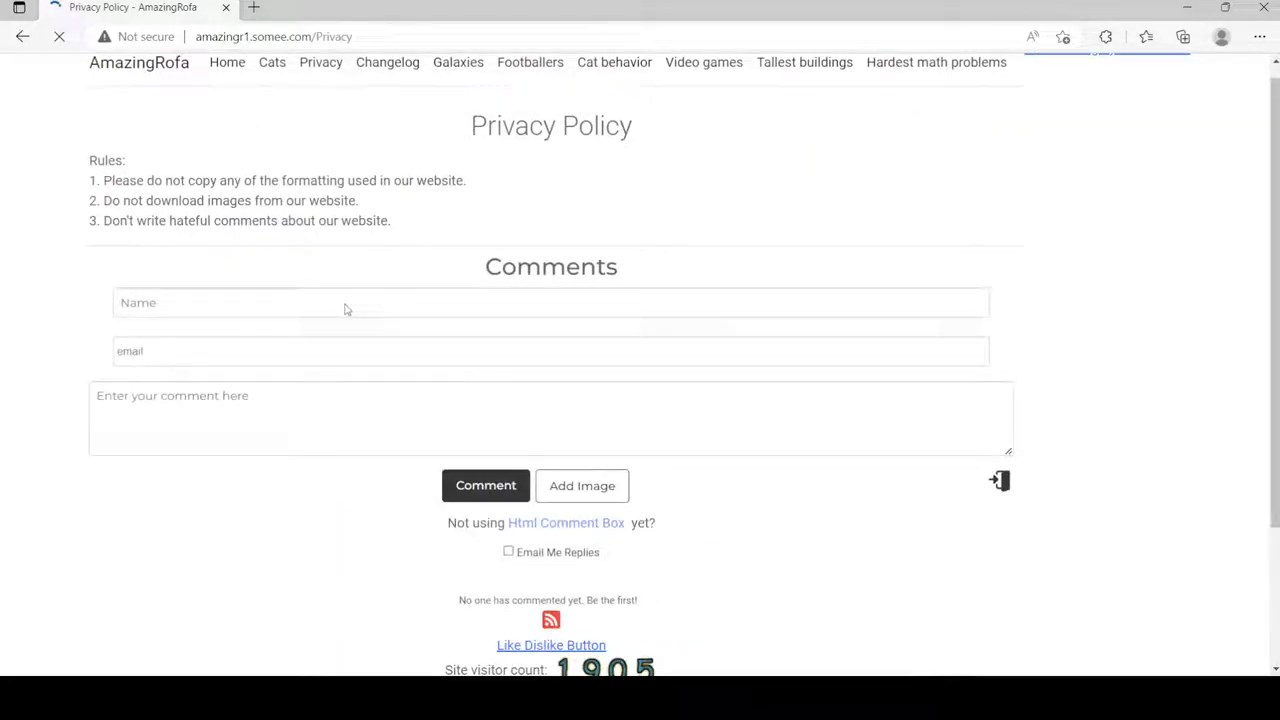
pyautogui.scroll(-3)
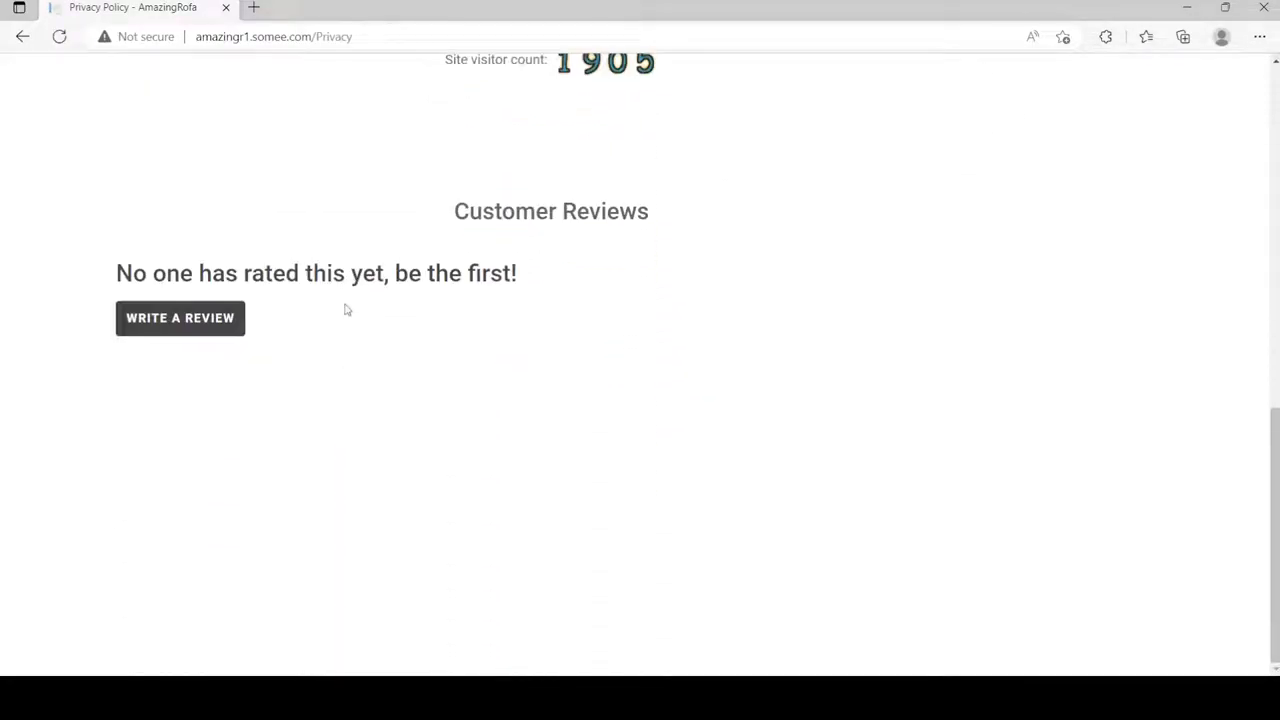
pyautogui.scroll(-3)
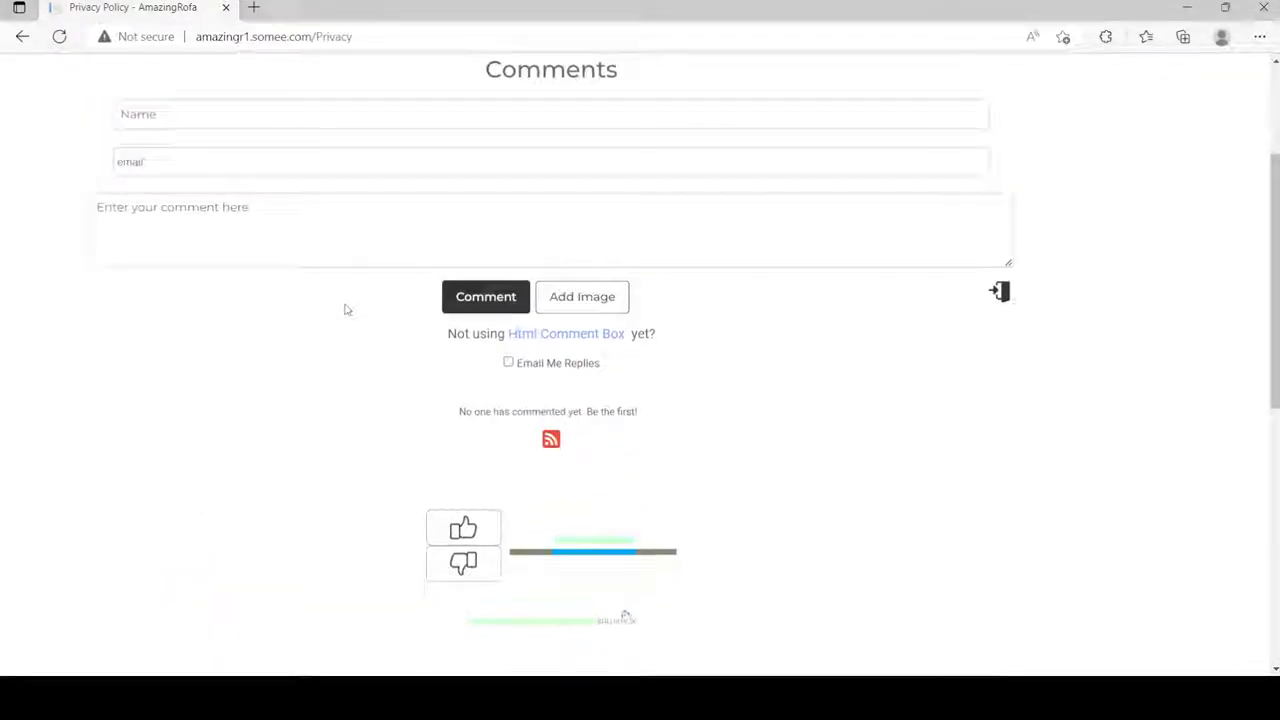
pyautogui.scroll(3)
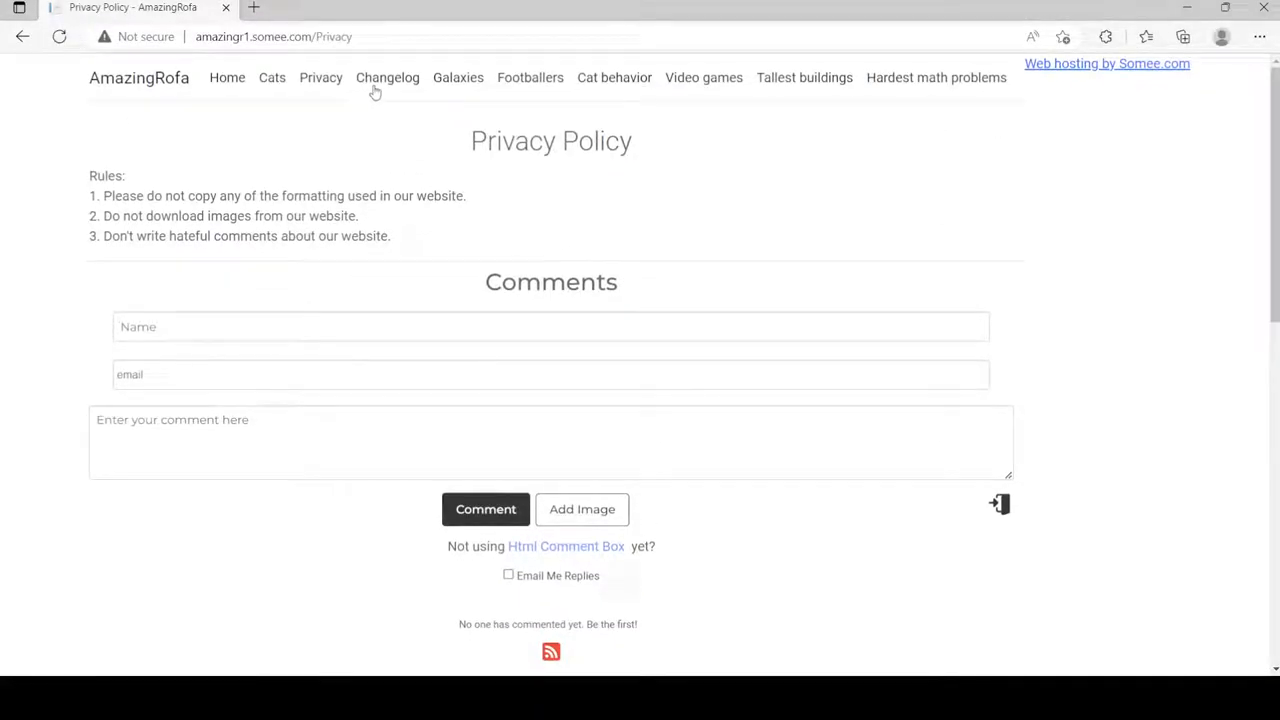
# Step: Open the Change Log page and scroll back to its top
pyautogui.click(387, 77)
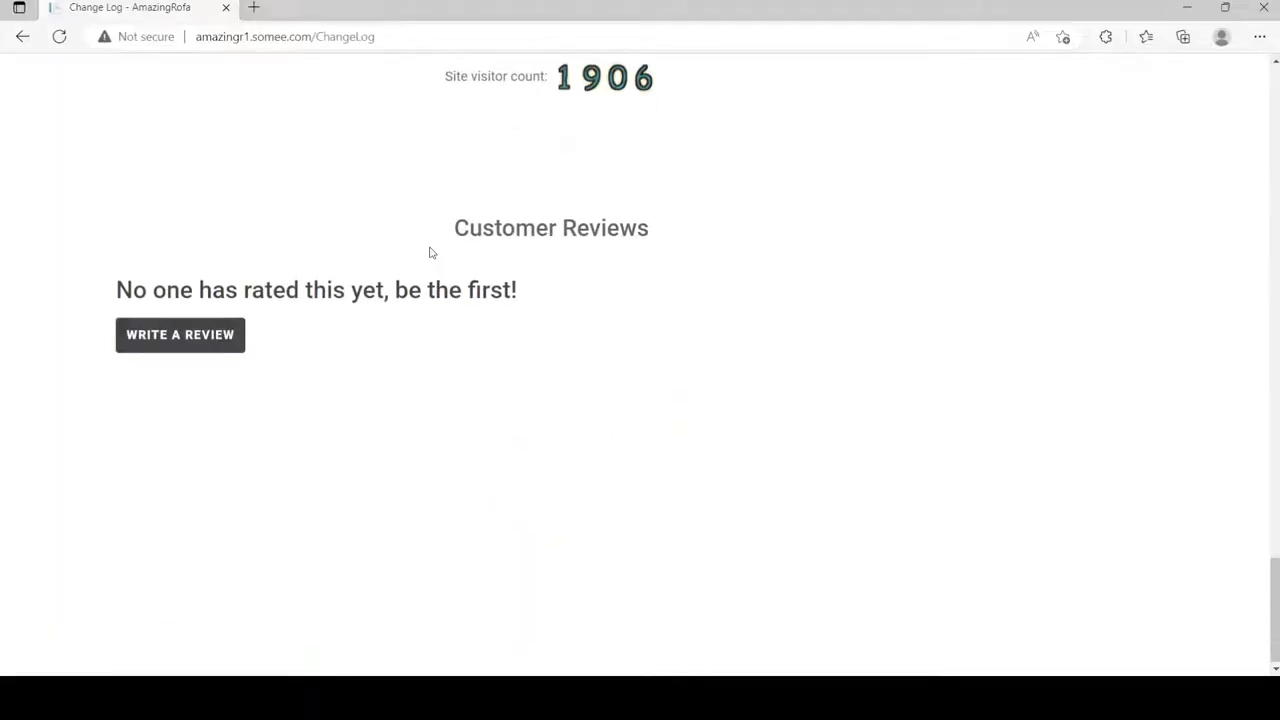
pyautogui.scroll(3)
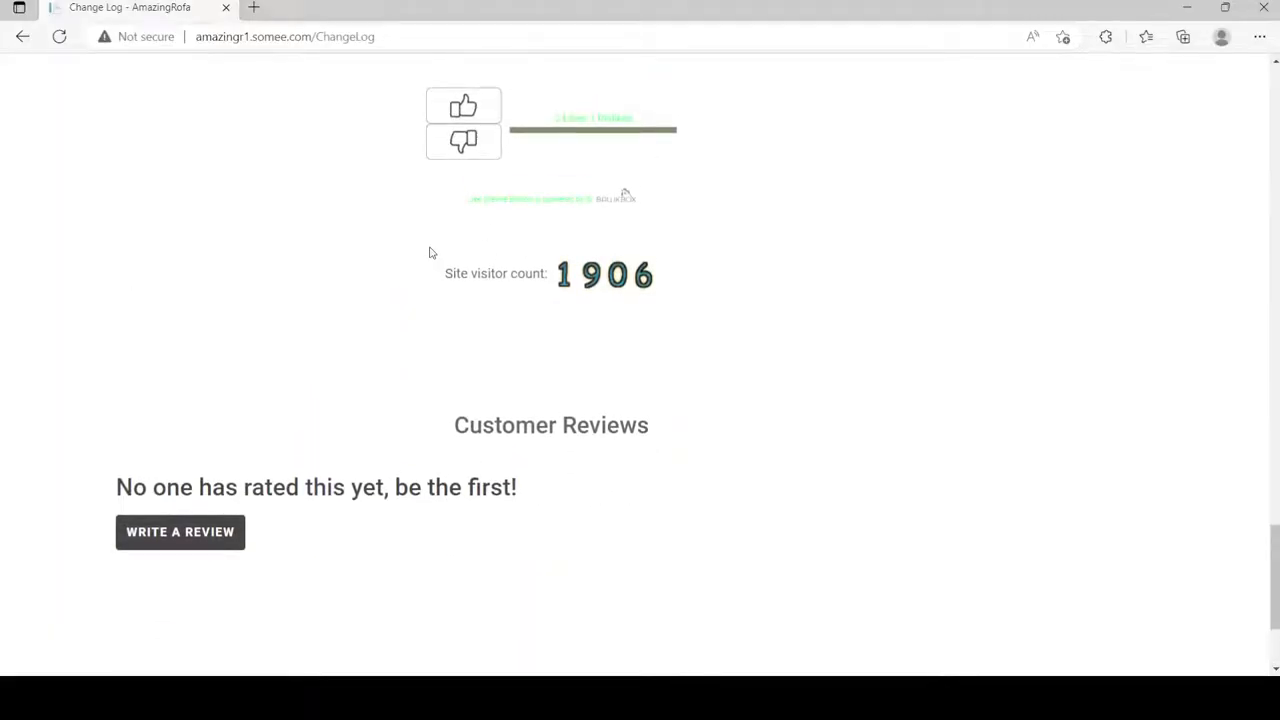
pyautogui.scroll(3)
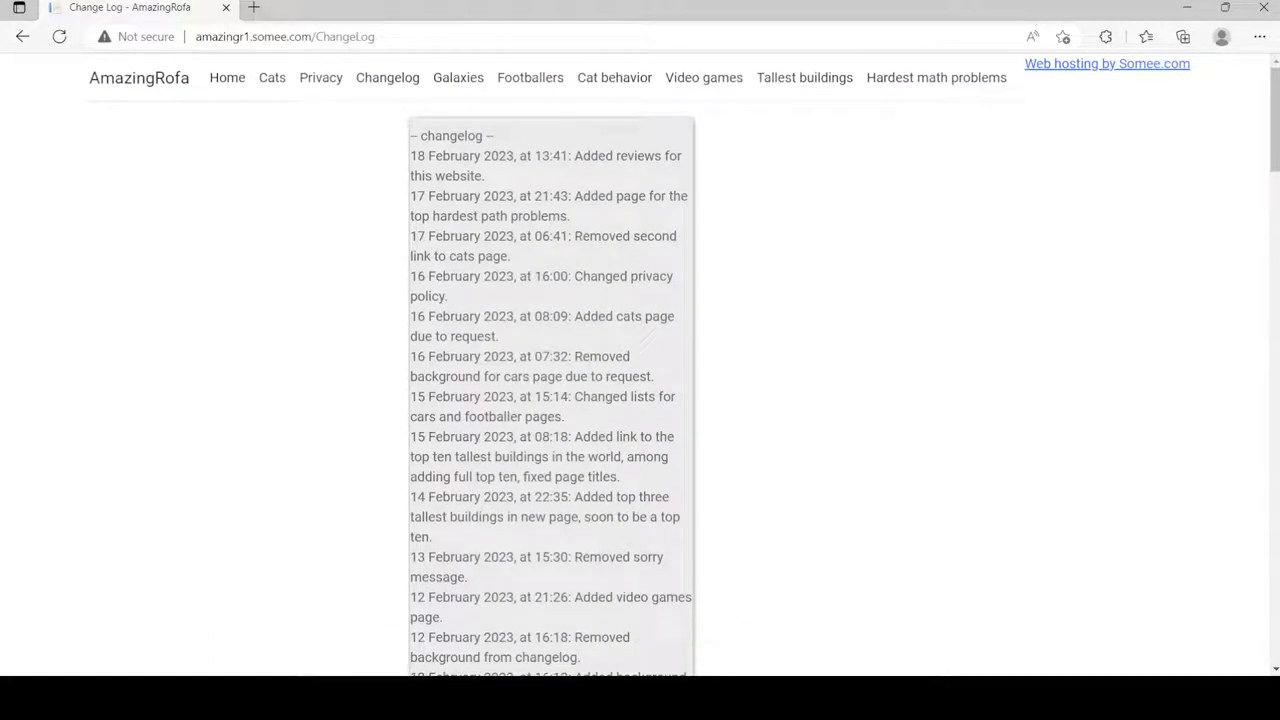
# Step: Go to the Galaxies page and scroll back up to its starfield introduction
pyautogui.click(458, 77)
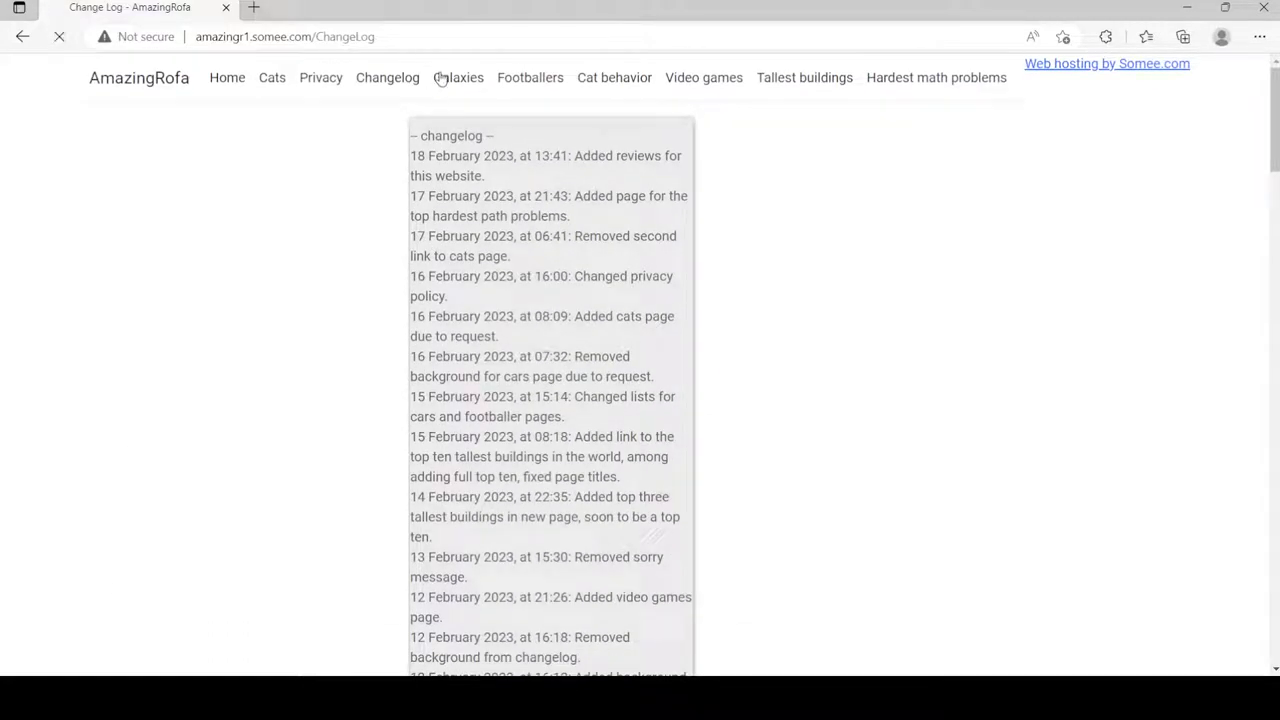
pyautogui.click(458, 77)
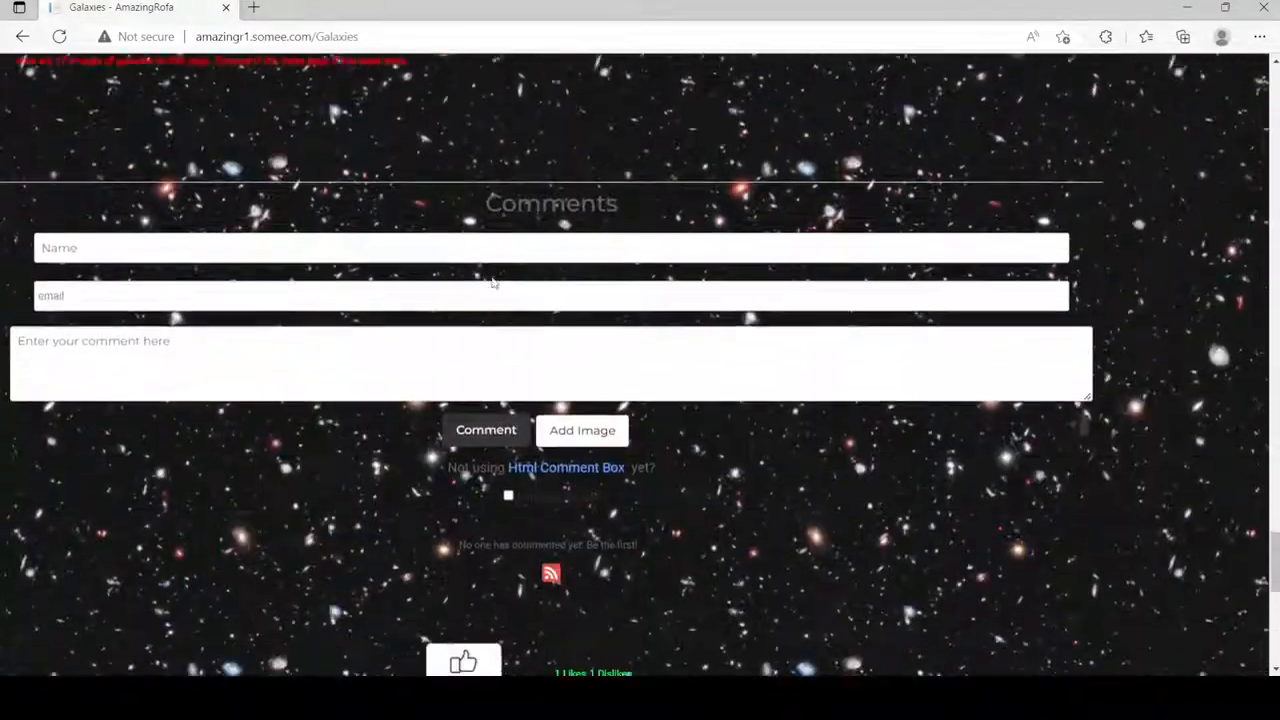
pyautogui.scroll(3)
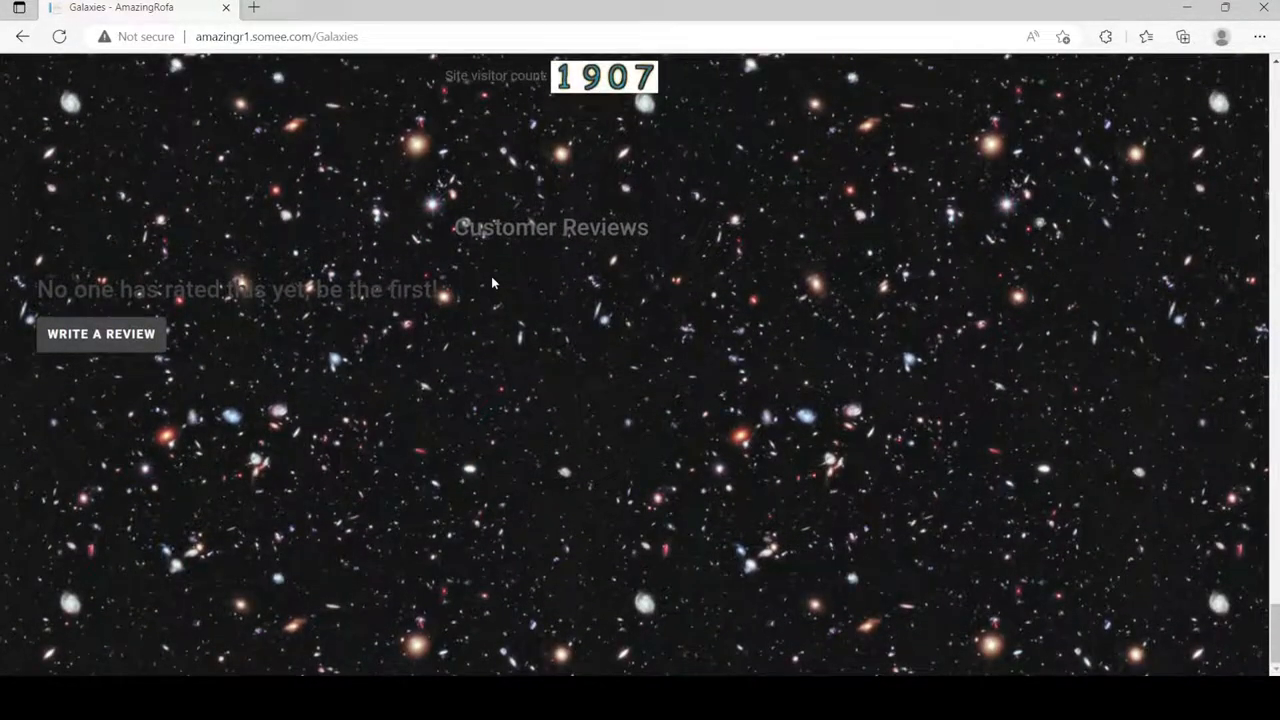
pyautogui.scroll(3)
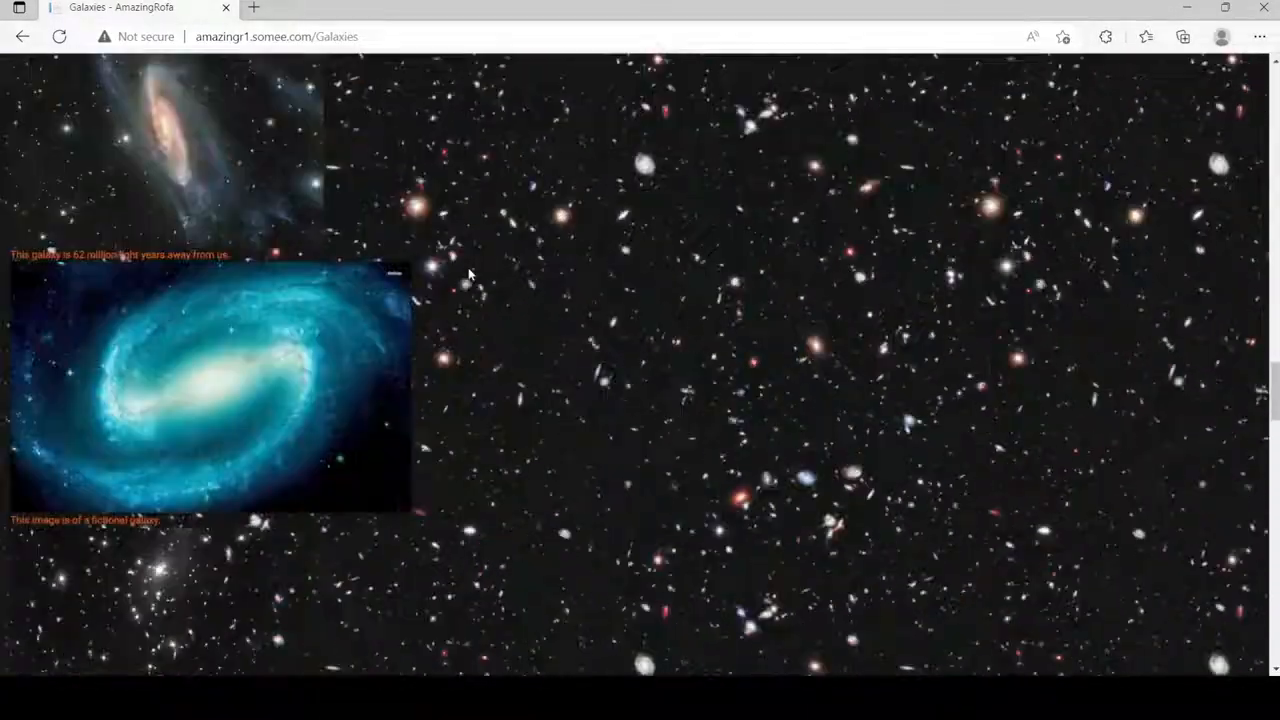
pyautogui.scroll(3)
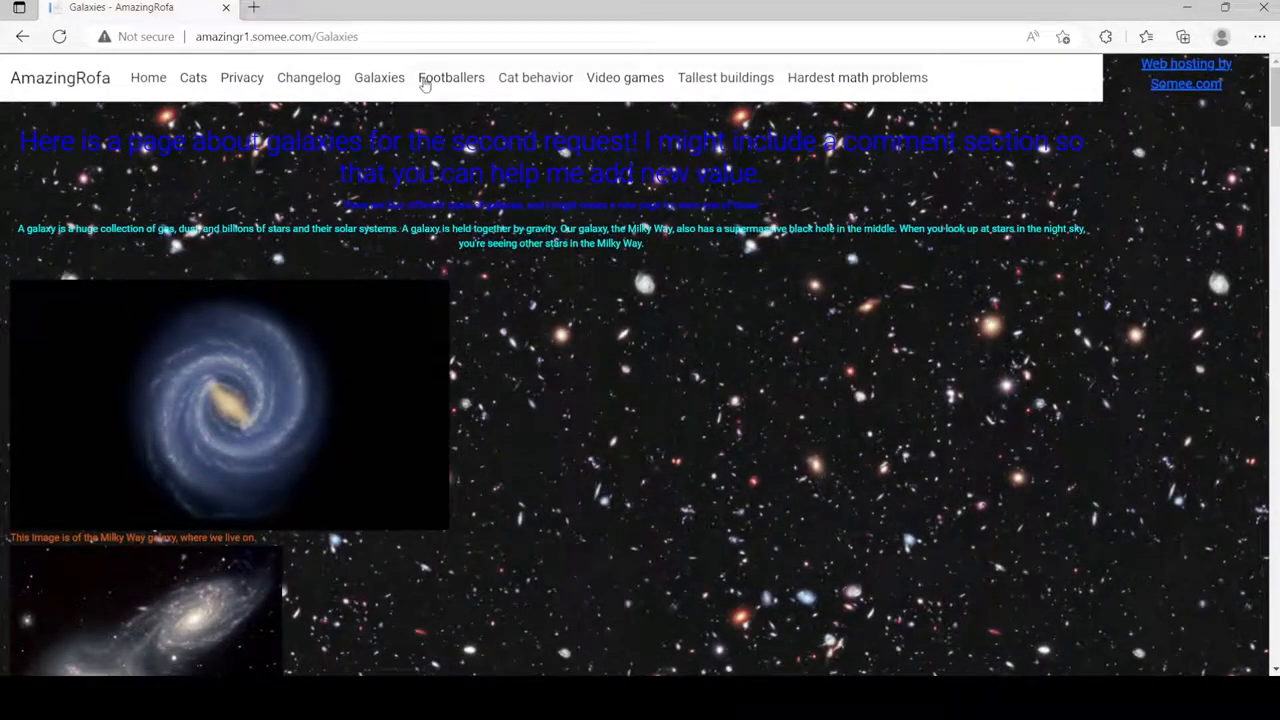
# Step: Visit the Footballers page, then scroll the Cat behavior page to its unrated reviews and back
pyautogui.click(451, 77)
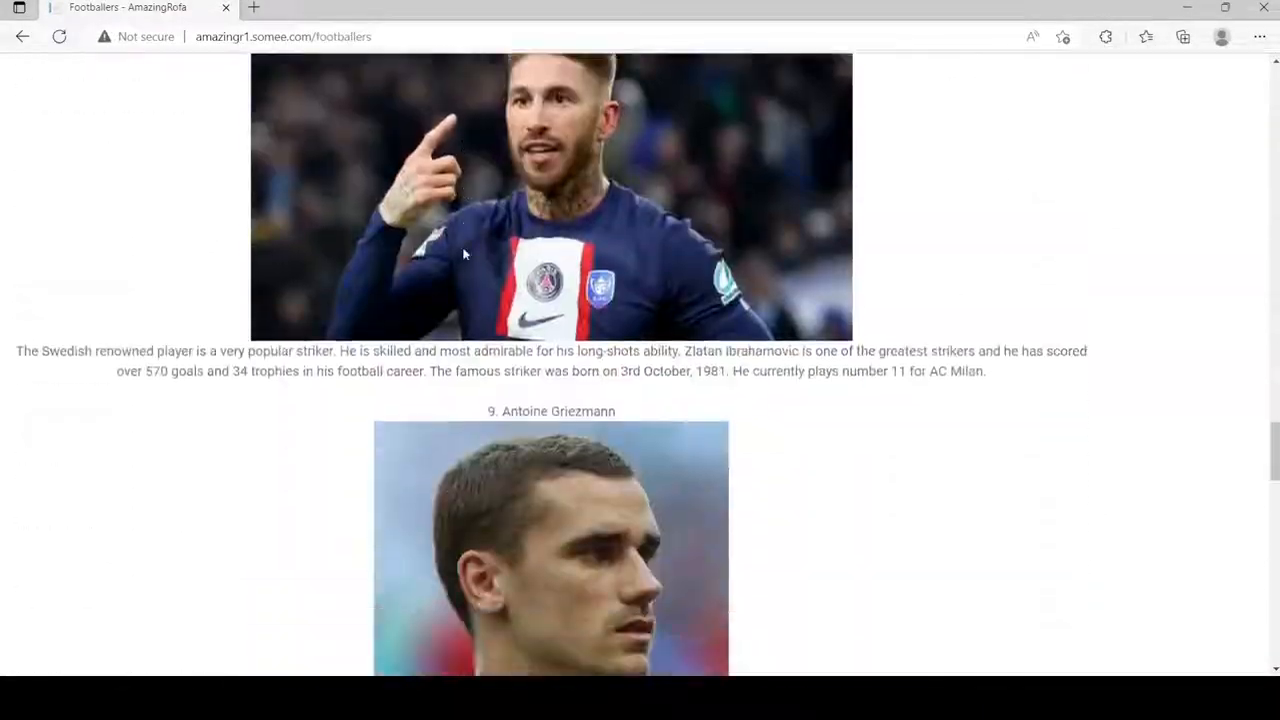
pyautogui.scroll(-3)
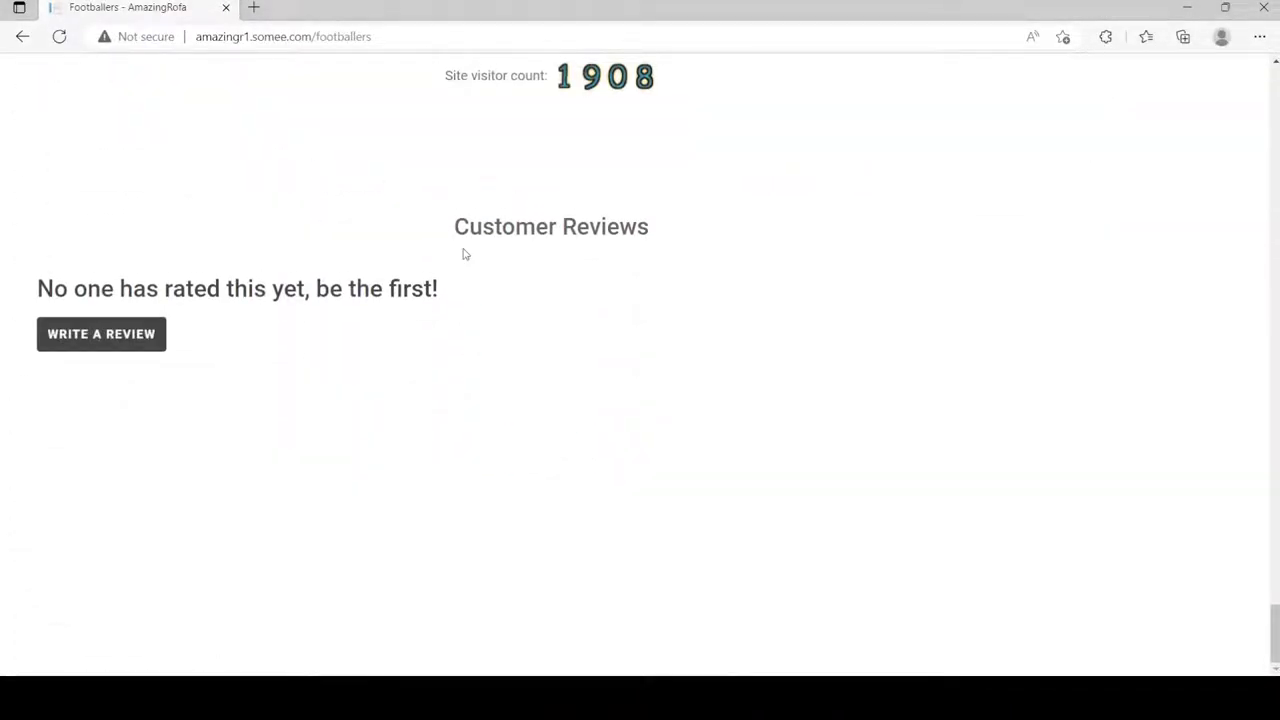
pyautogui.moveTo(281, 347)
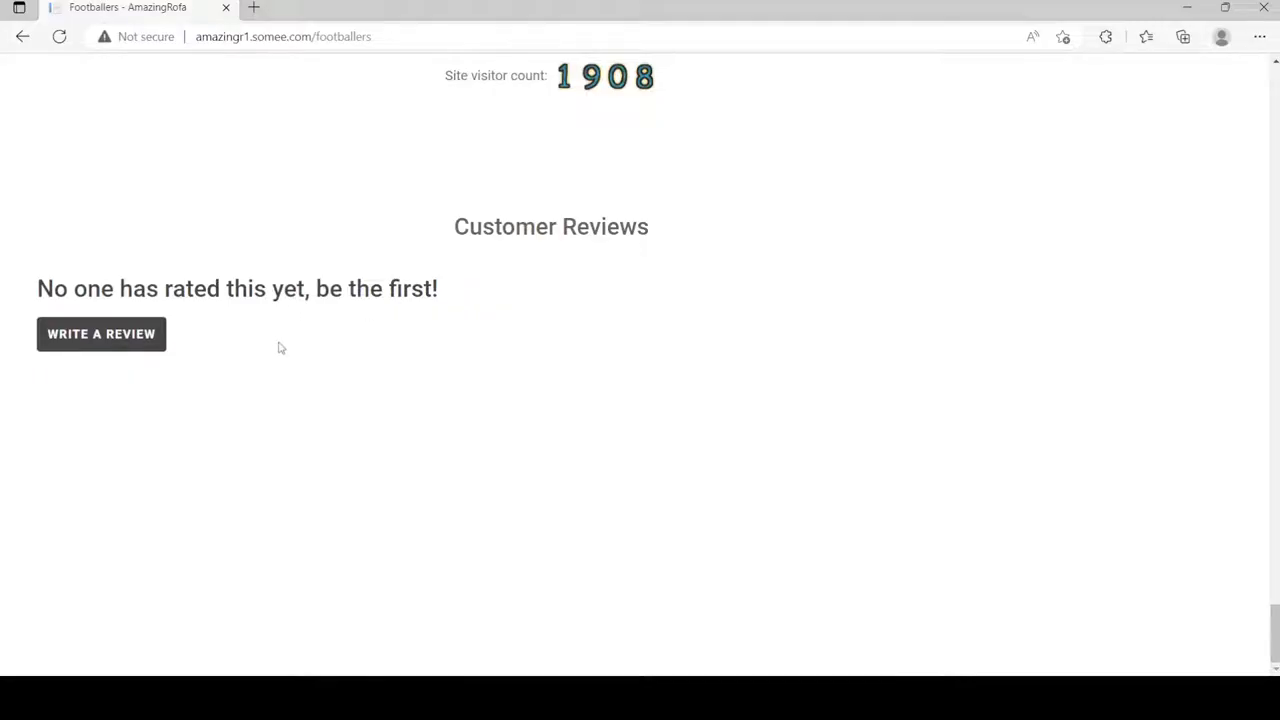
pyautogui.moveTo(254, 348)
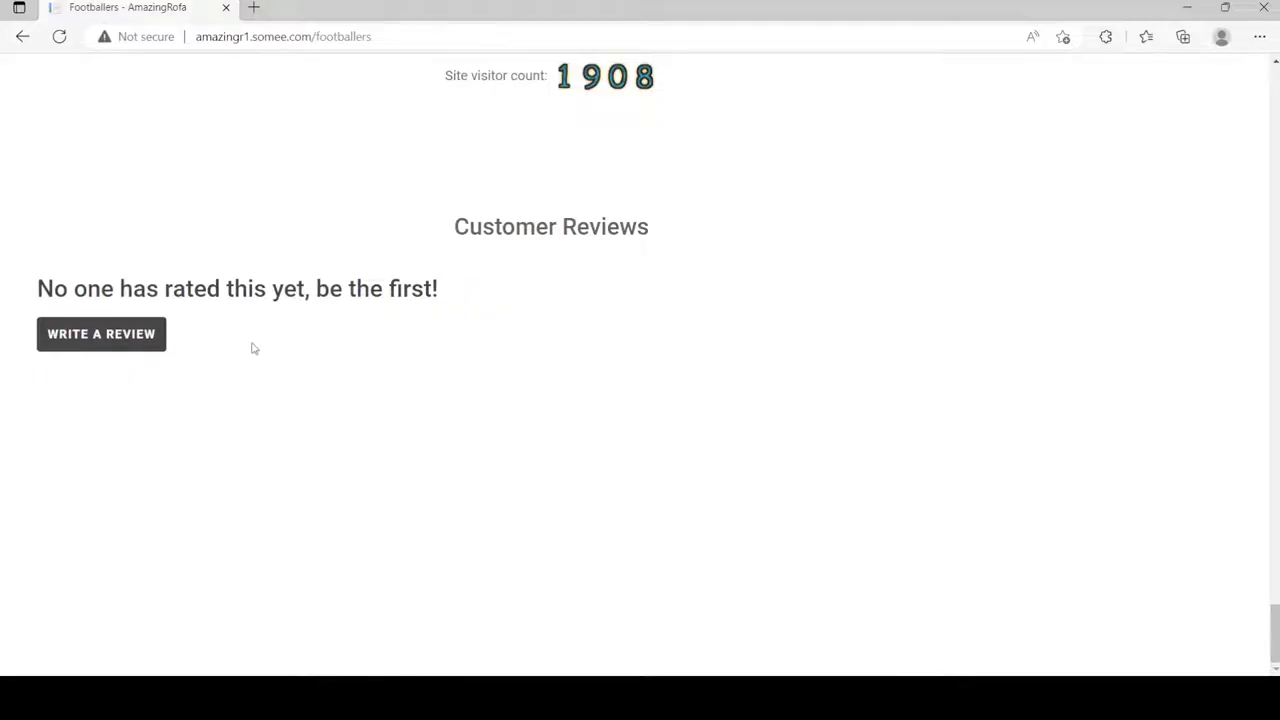
pyautogui.scroll(3)
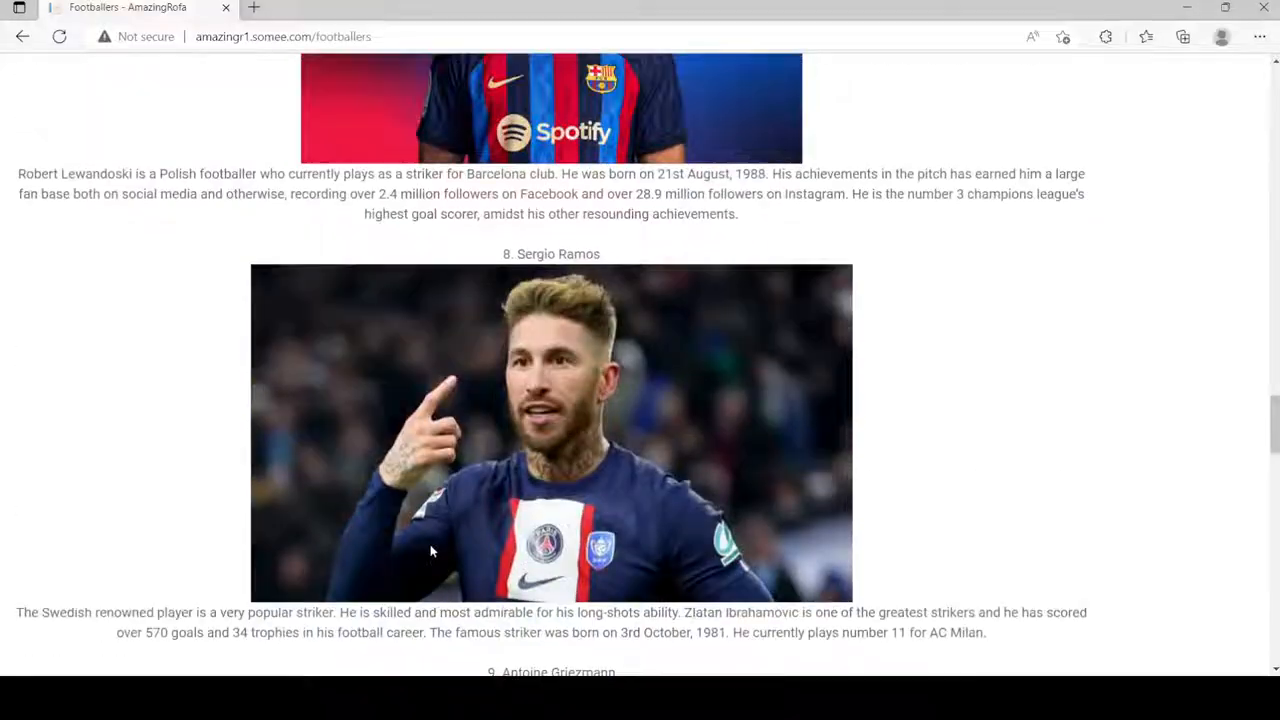
pyautogui.scroll(3)
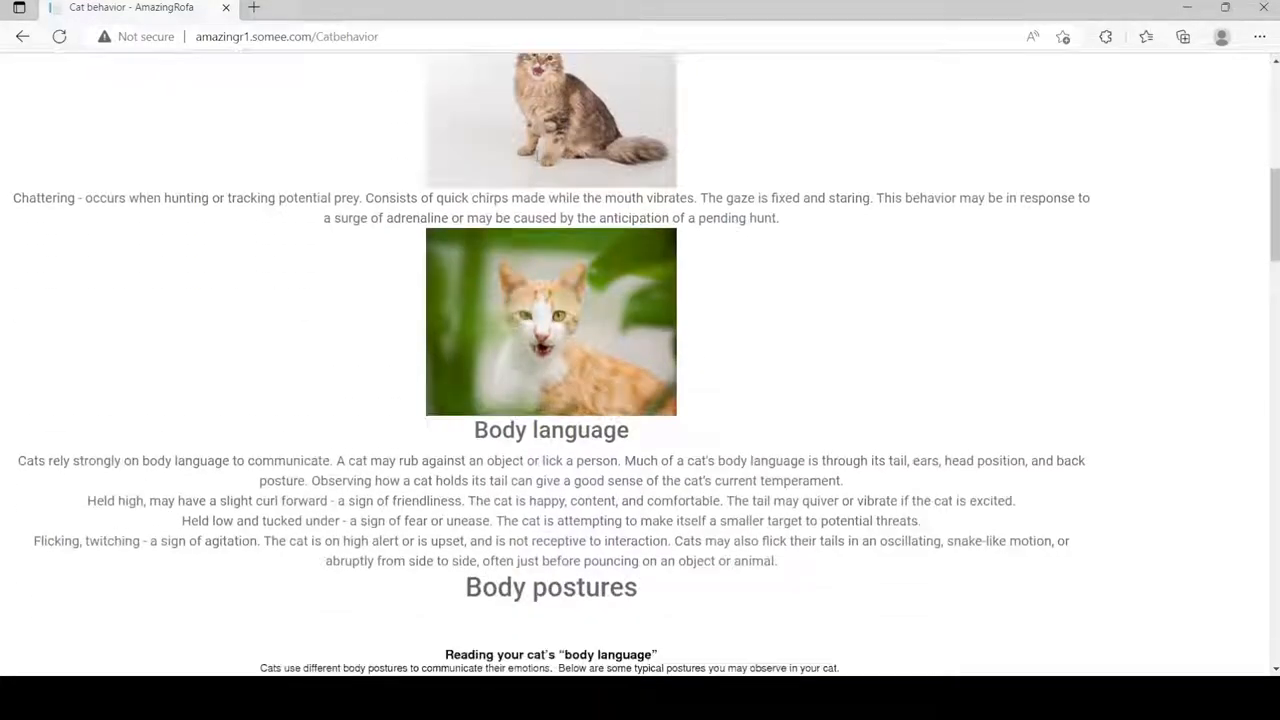
pyautogui.scroll(-3)
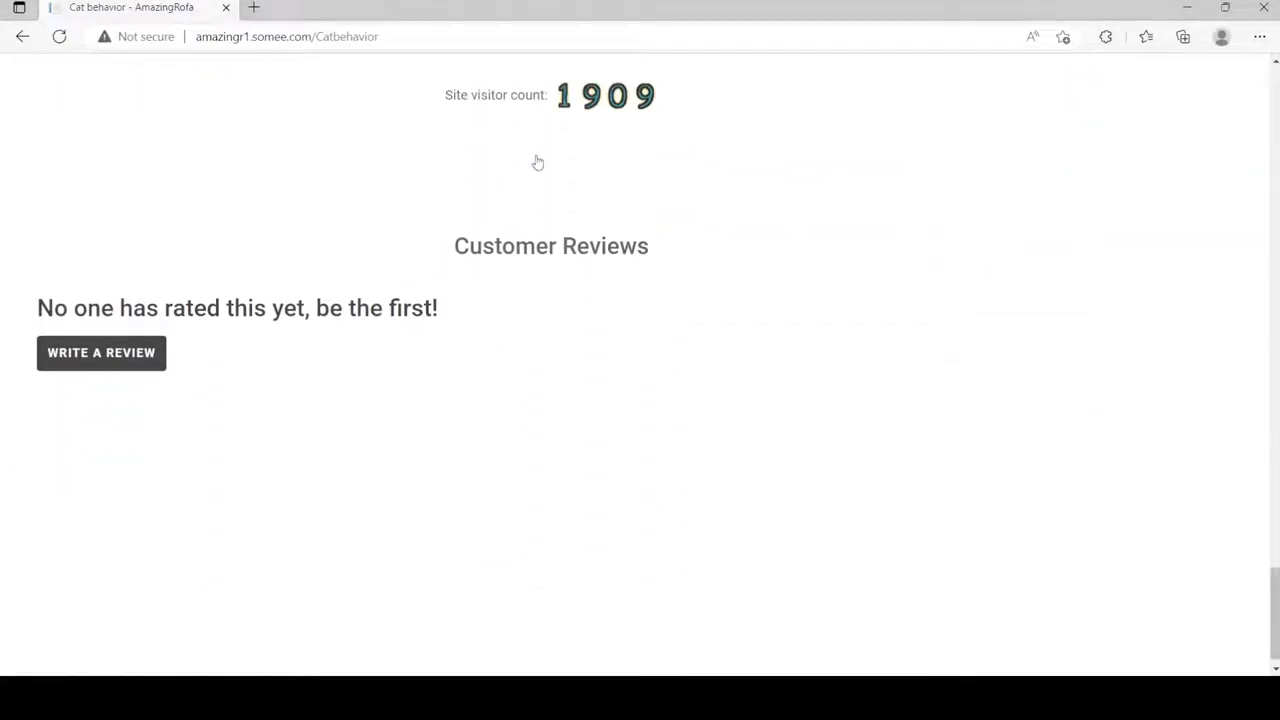
pyautogui.scroll(3)
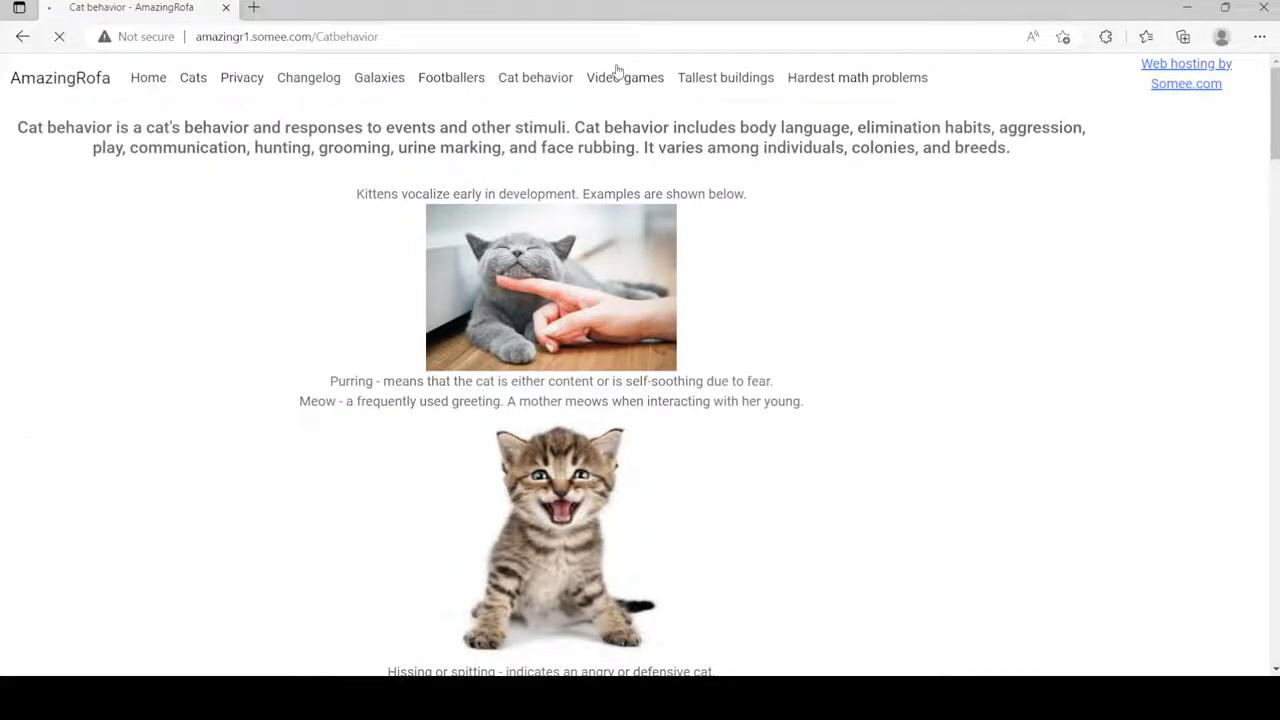
# Step: Browse the Video games top-10 page down to its unrated Customer Reviews and back up
pyautogui.click(625, 77)
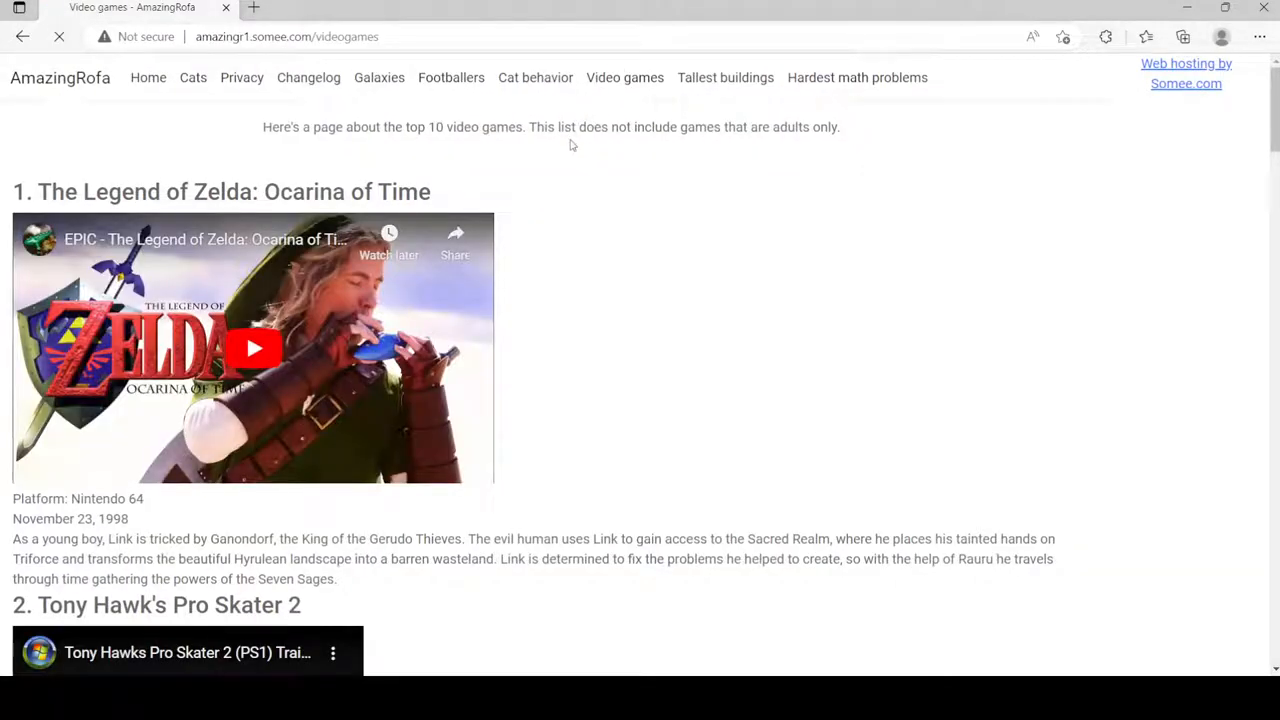
pyautogui.scroll(-3)
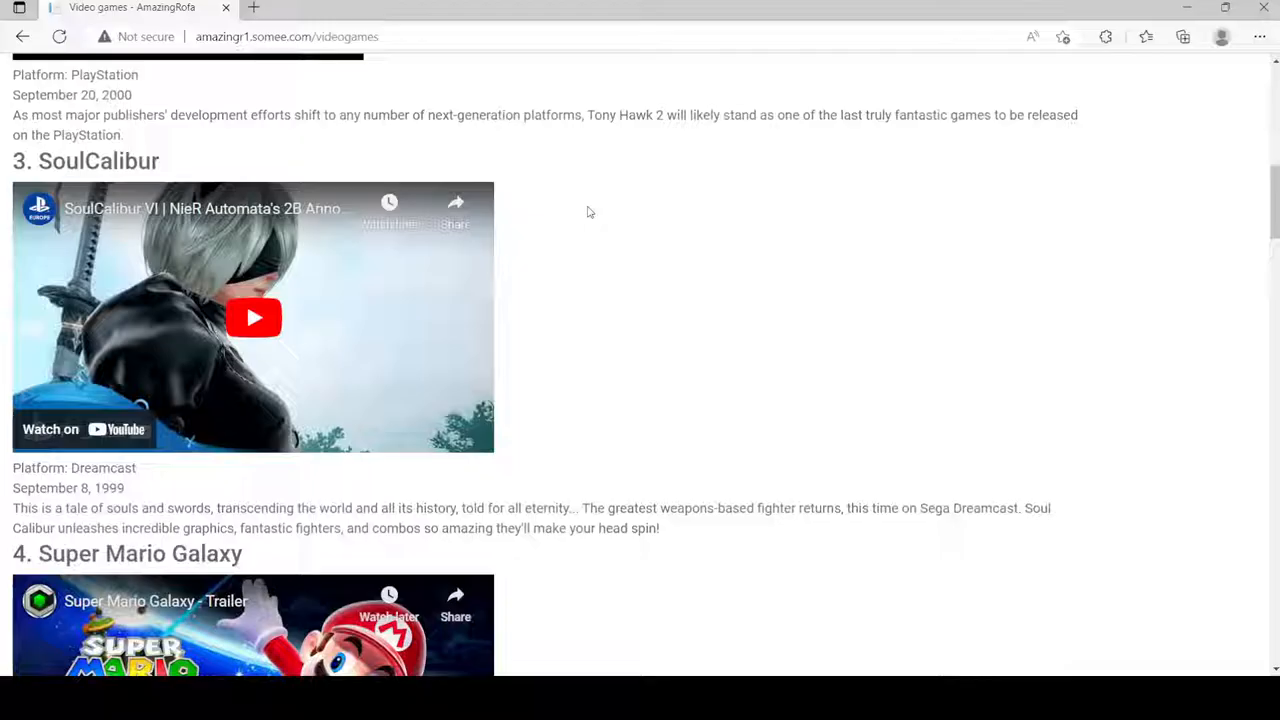
pyautogui.scroll(-3)
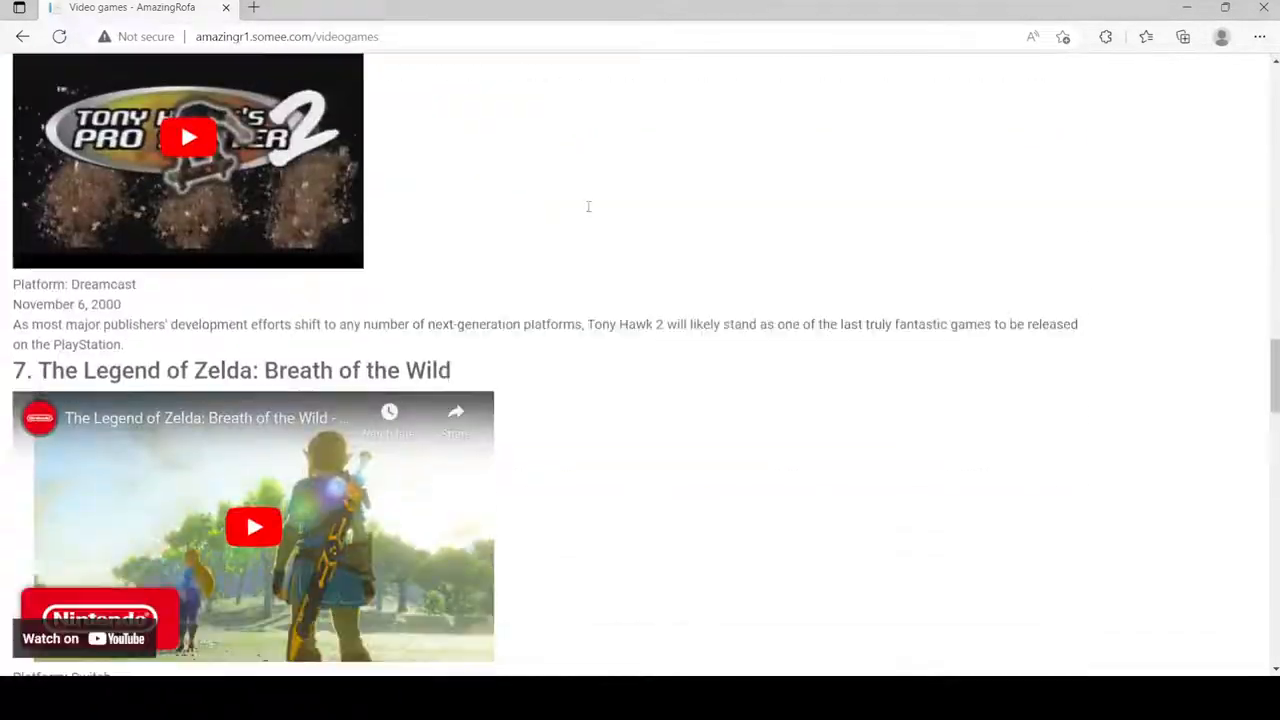
pyautogui.scroll(-3)
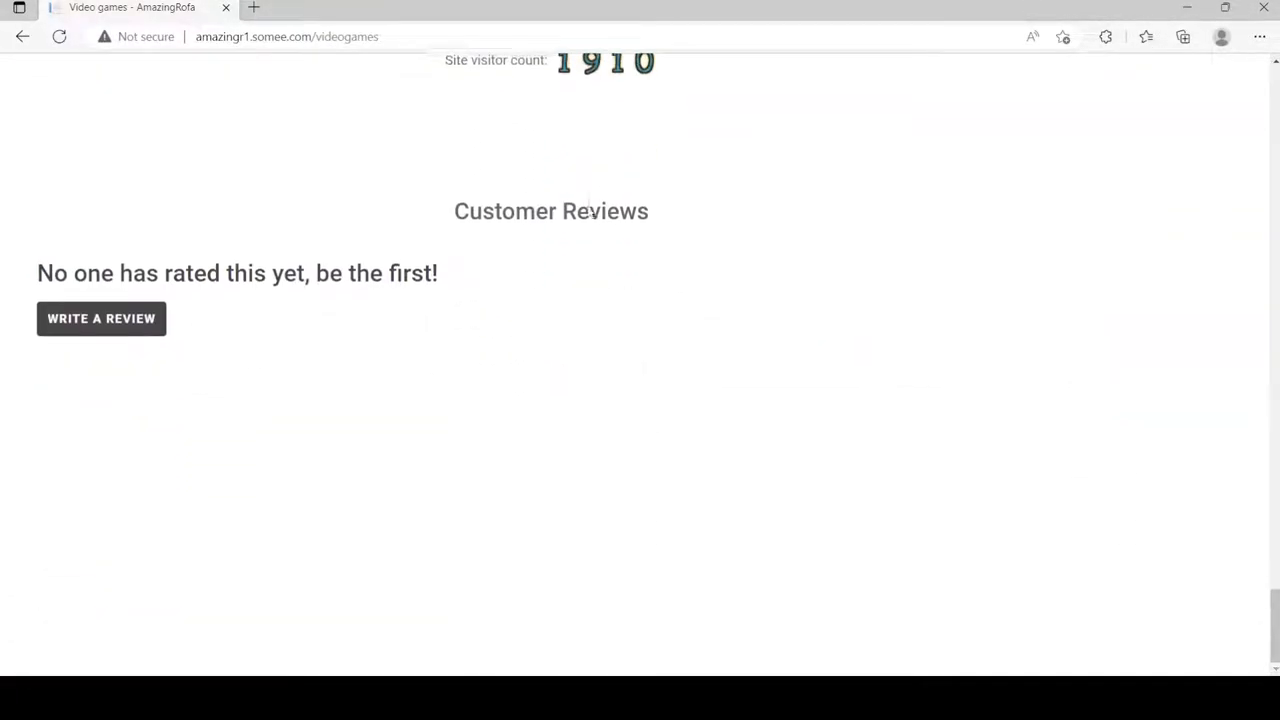
pyautogui.scroll(3)
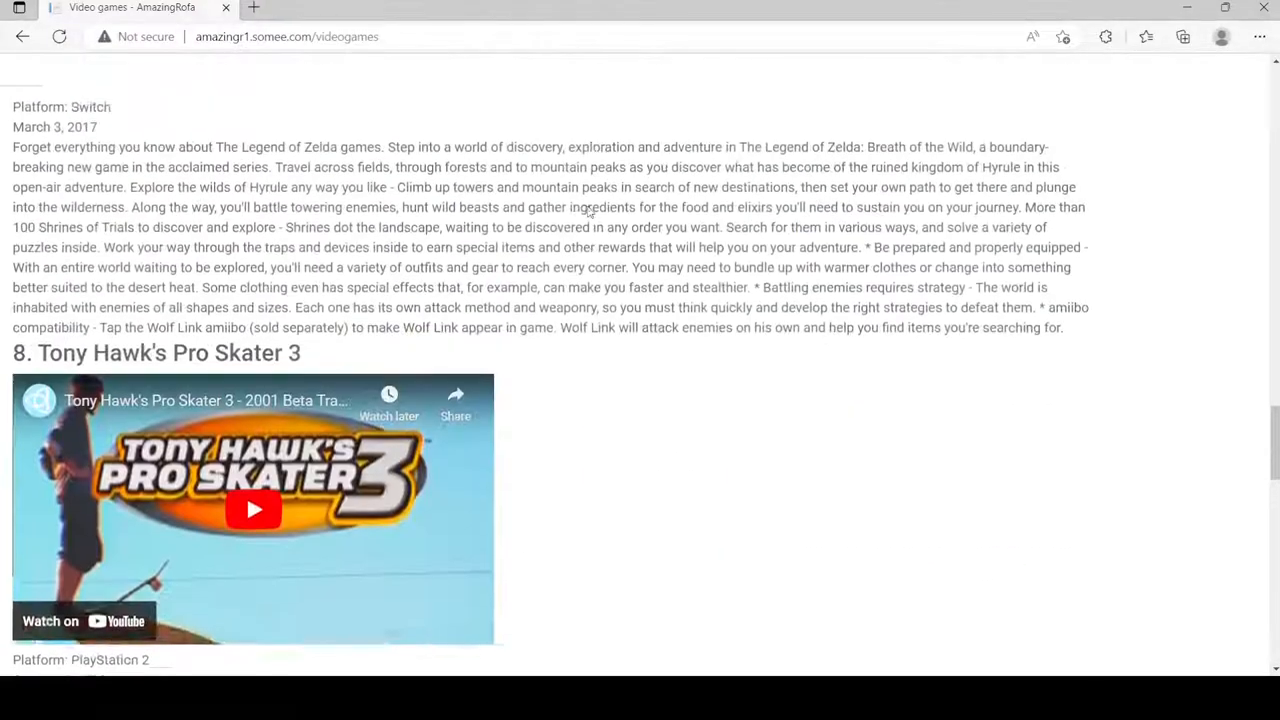
pyautogui.scroll(3)
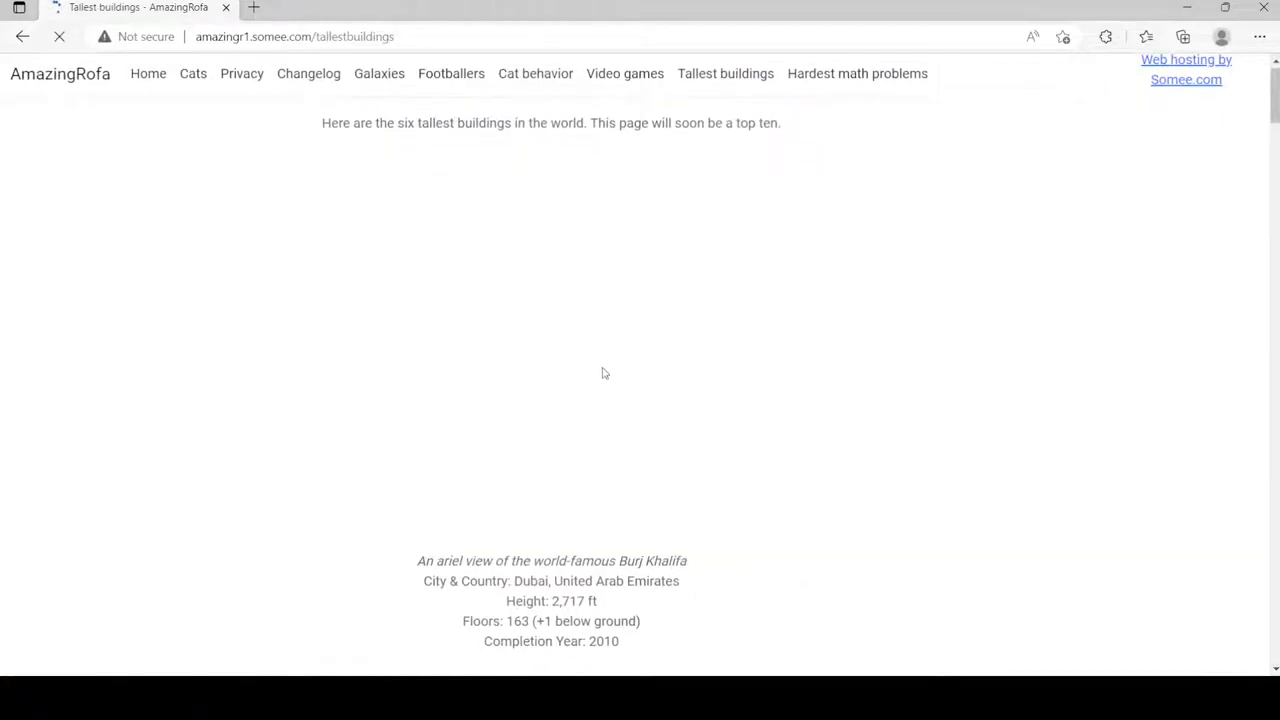
# Step: Scroll the Tallest buildings entries down to the comments and reviews, then back up
pyautogui.scroll(-3)
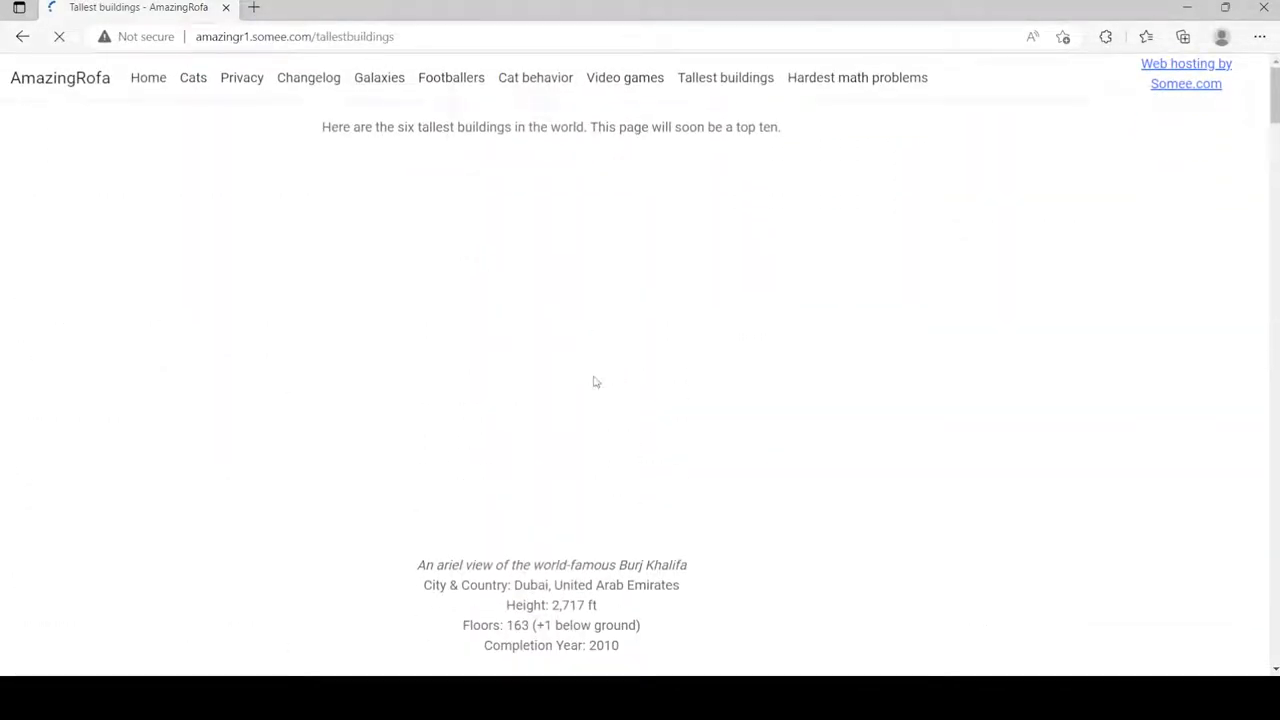
pyautogui.moveTo(573, 364)
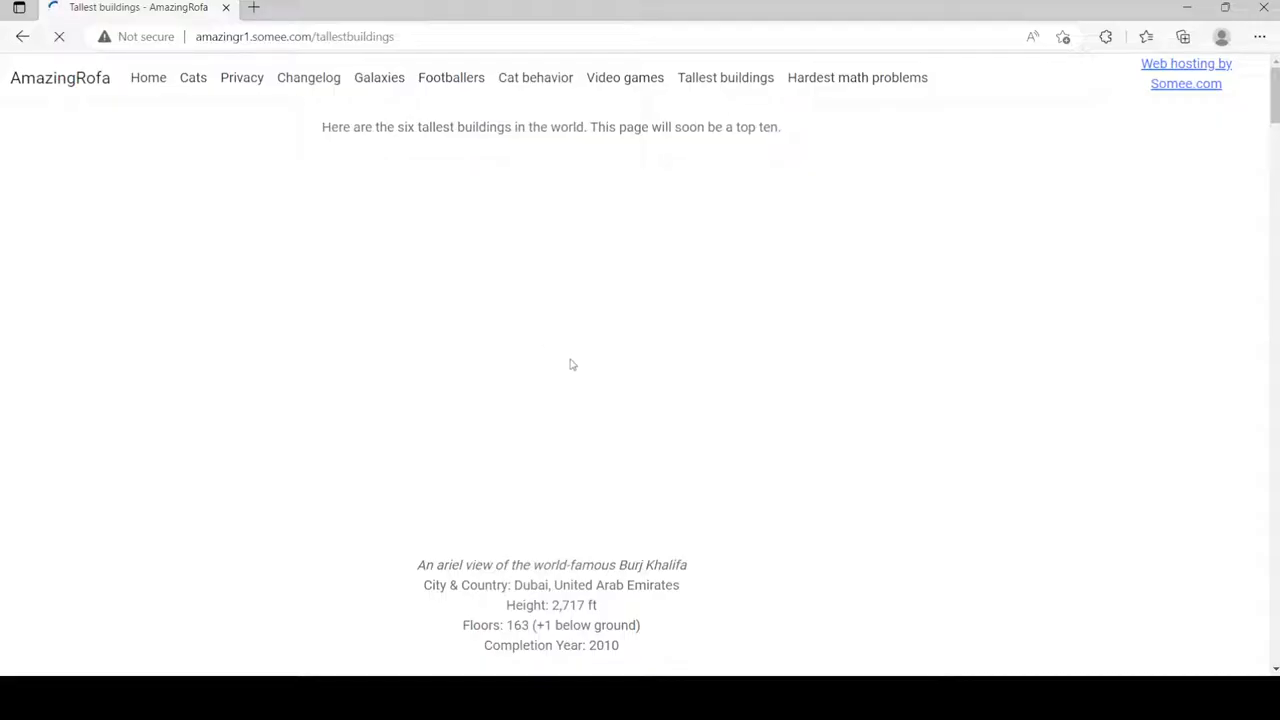
pyautogui.scroll(-3)
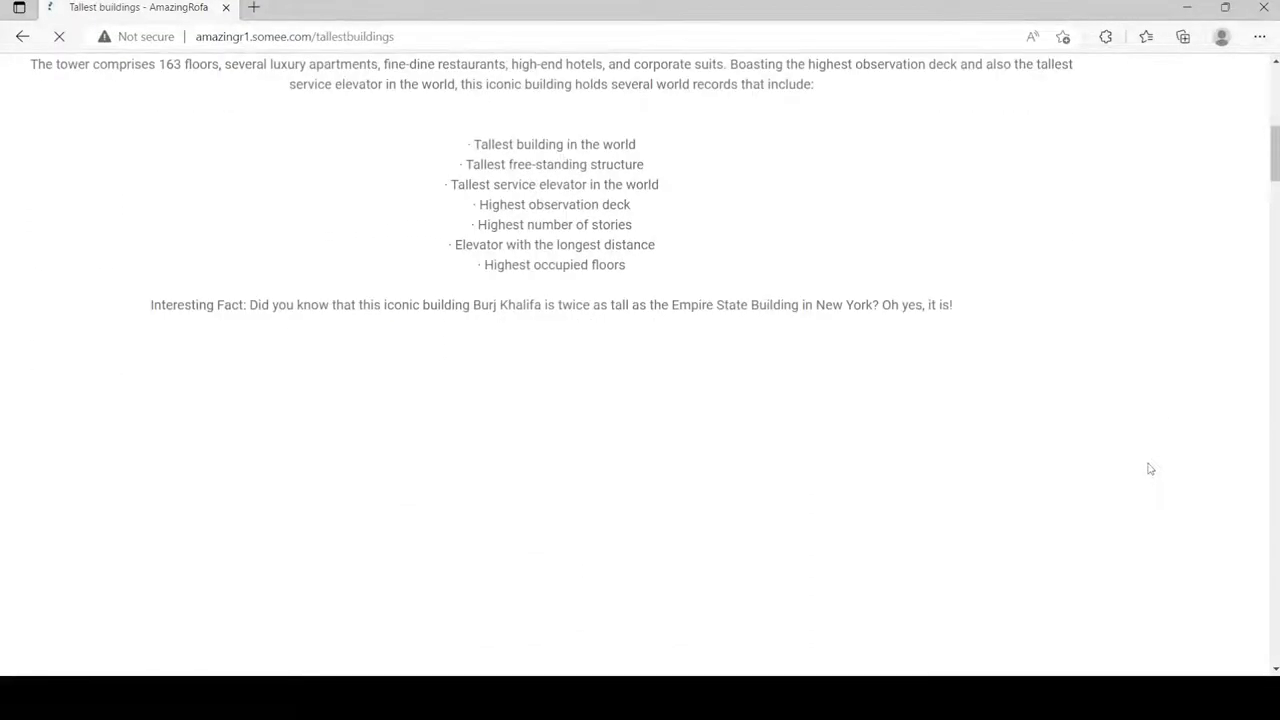
pyautogui.scroll(-3)
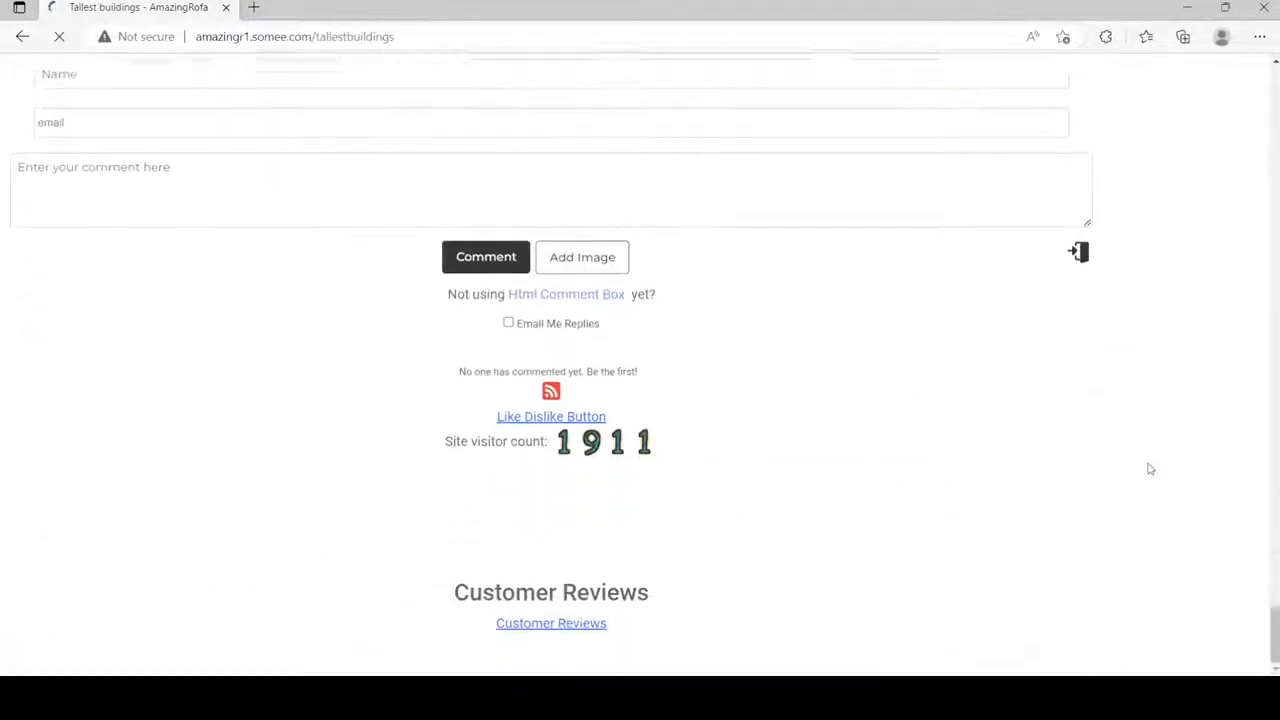
pyautogui.scroll(3)
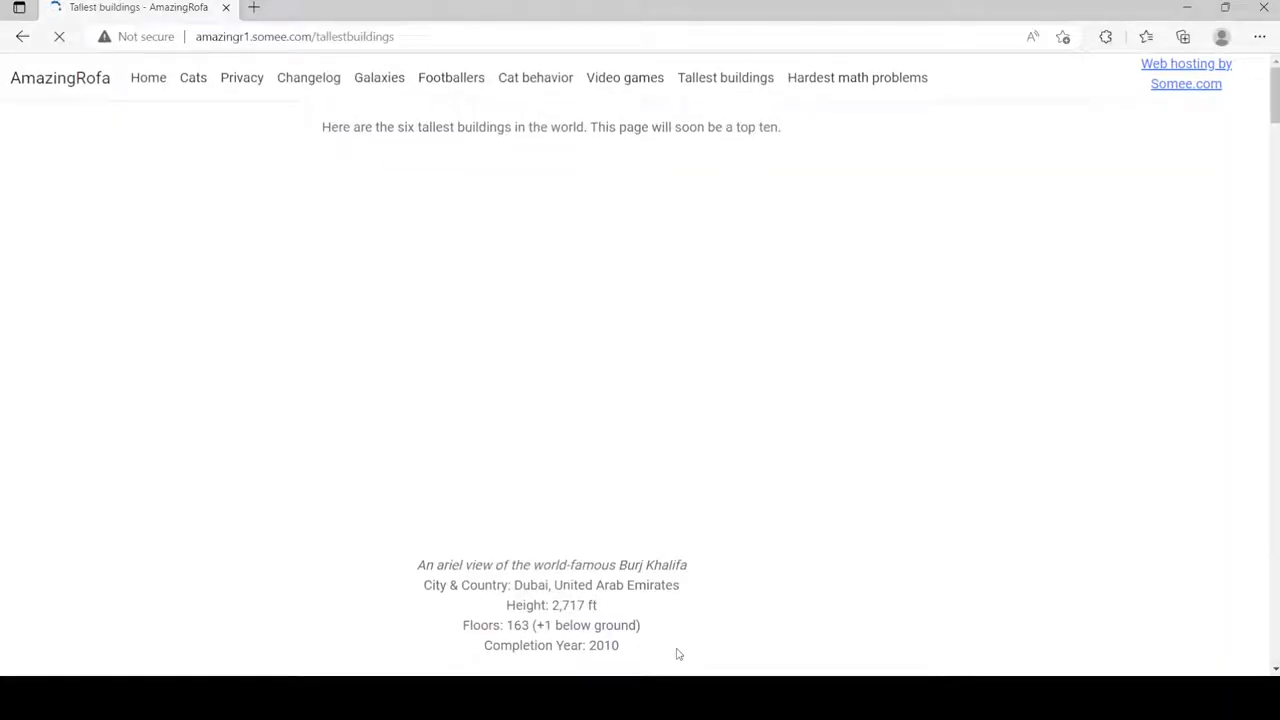
pyautogui.moveTo(767, 214)
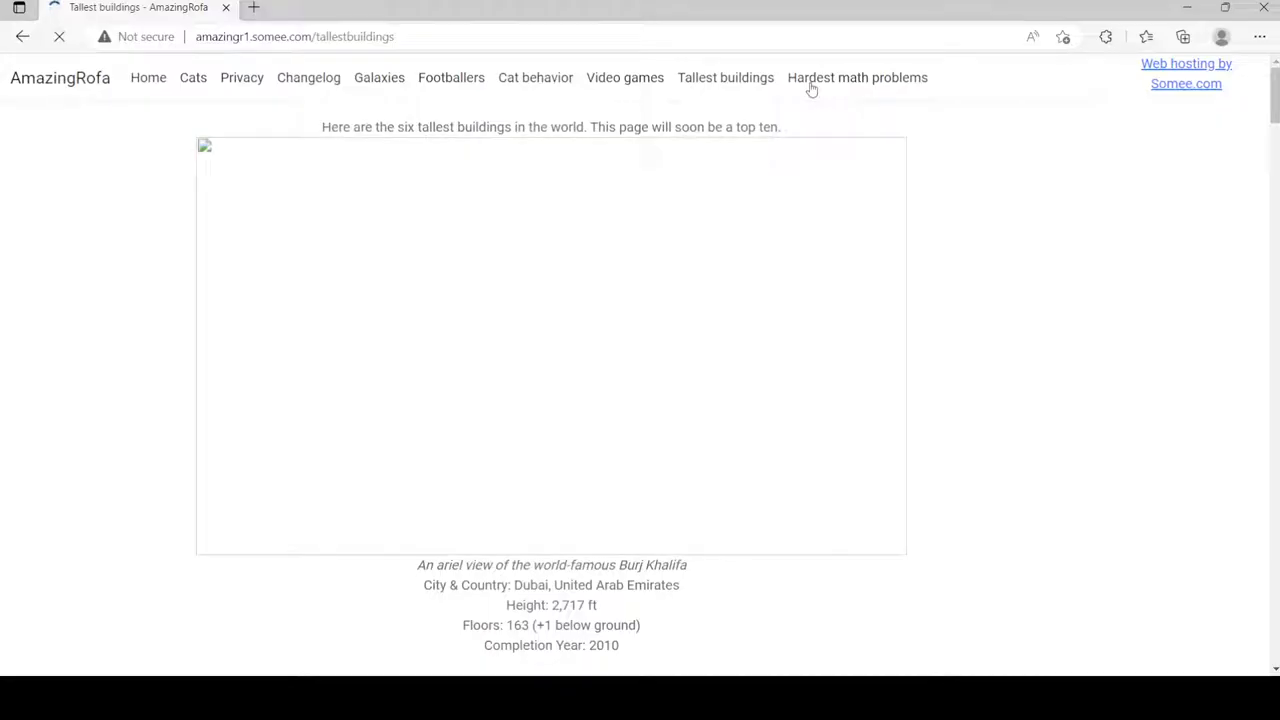
# Step: Scroll to the Tallest buildings reviews again, then reload the page at the top
pyautogui.scroll(-3)
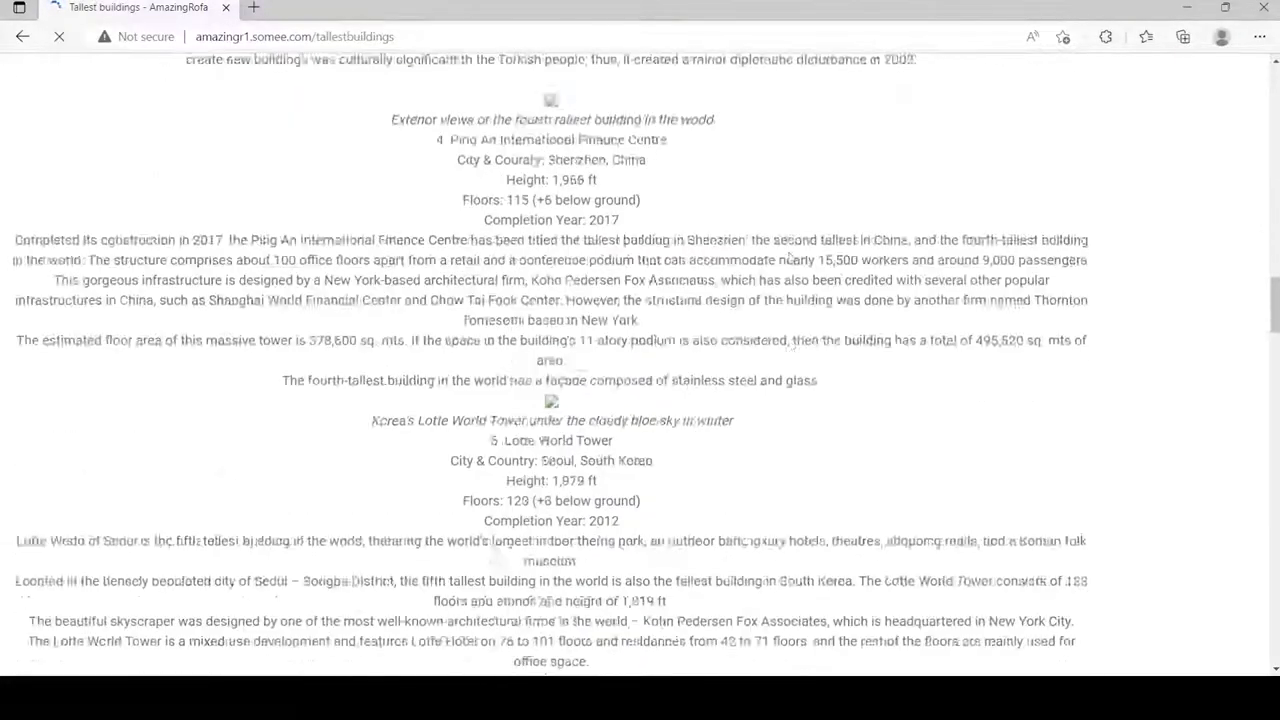
pyautogui.scroll(-3)
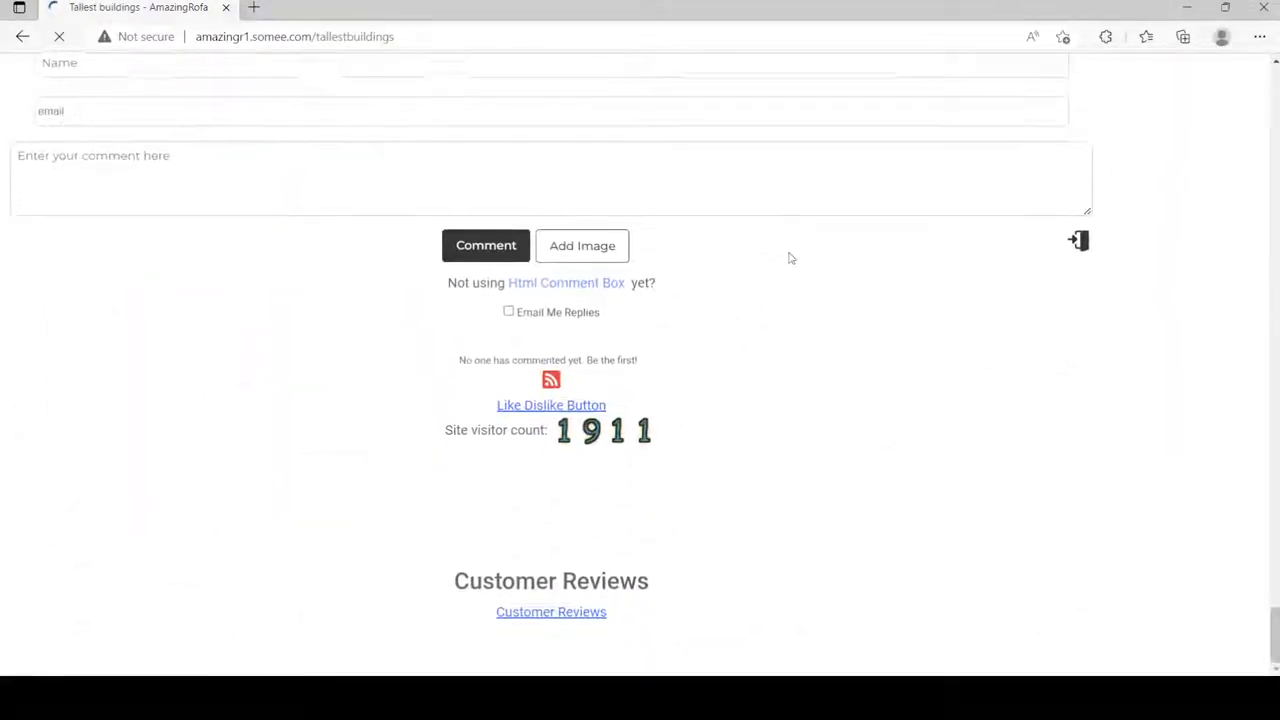
pyautogui.click(58, 37)
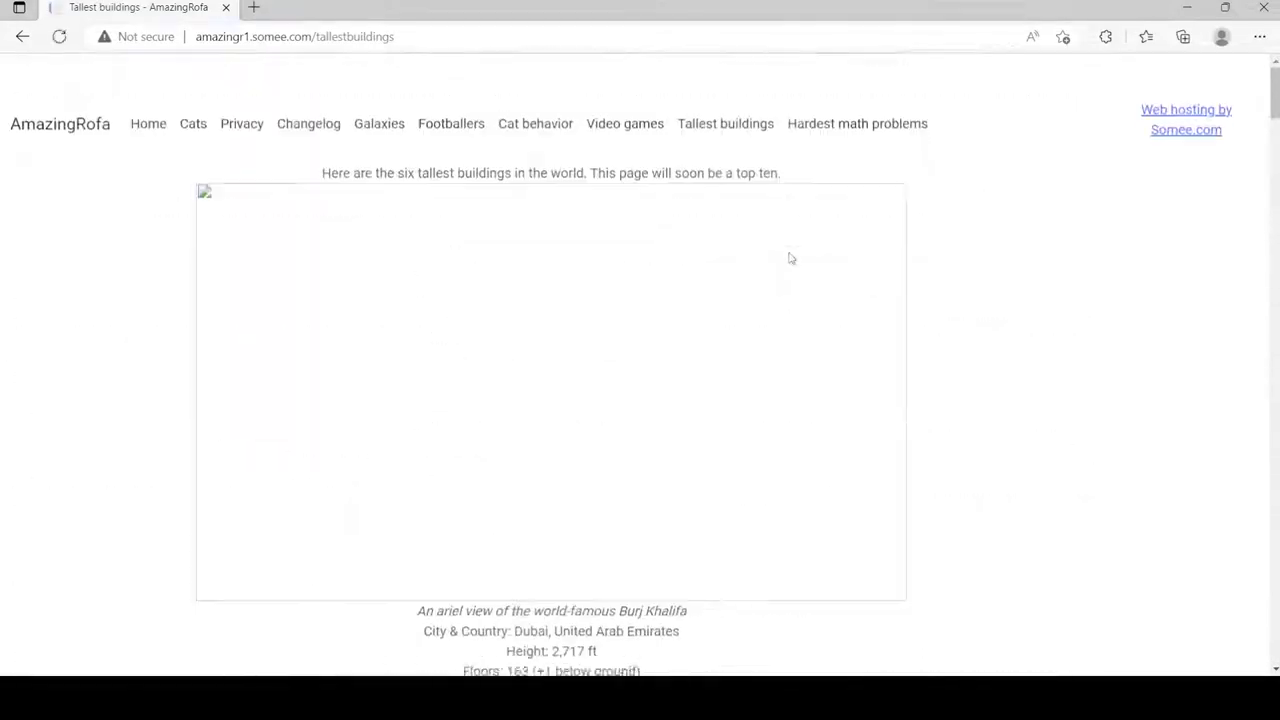
pyautogui.scroll(3)
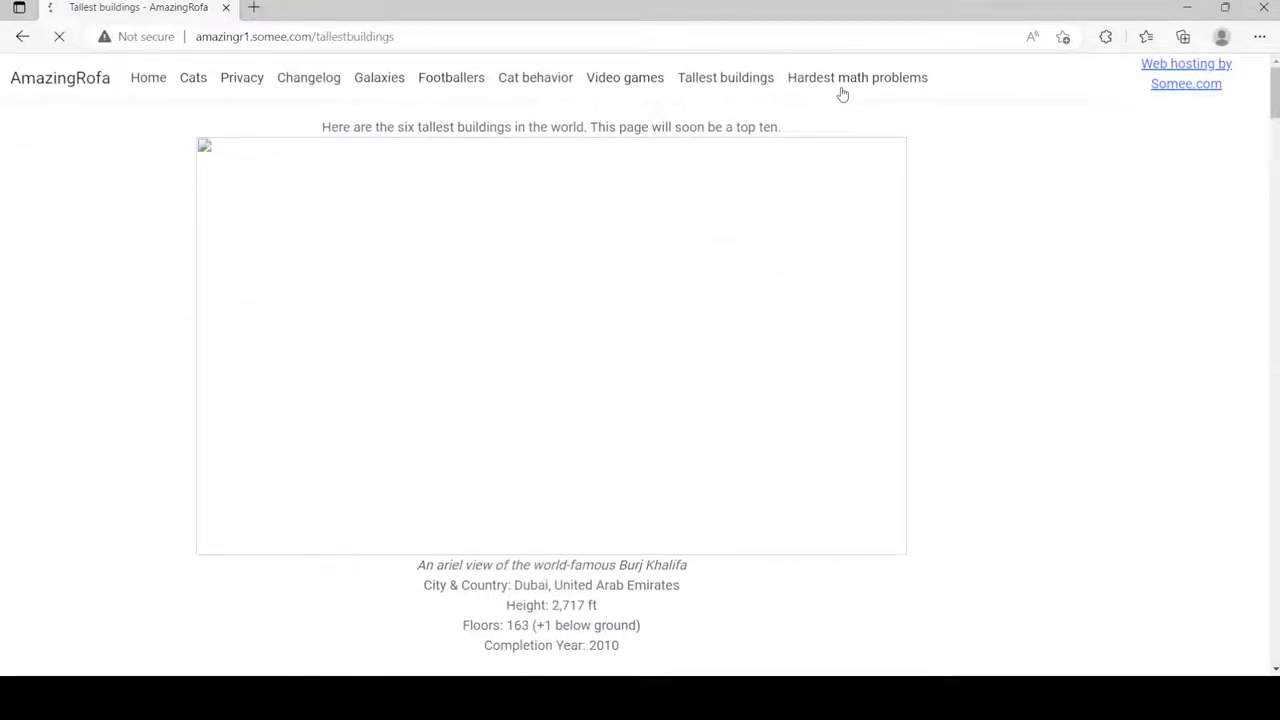
# Step: Go to the Hardest math problems page and scroll up to its Collatz Conjecture intro
pyautogui.click(857, 77)
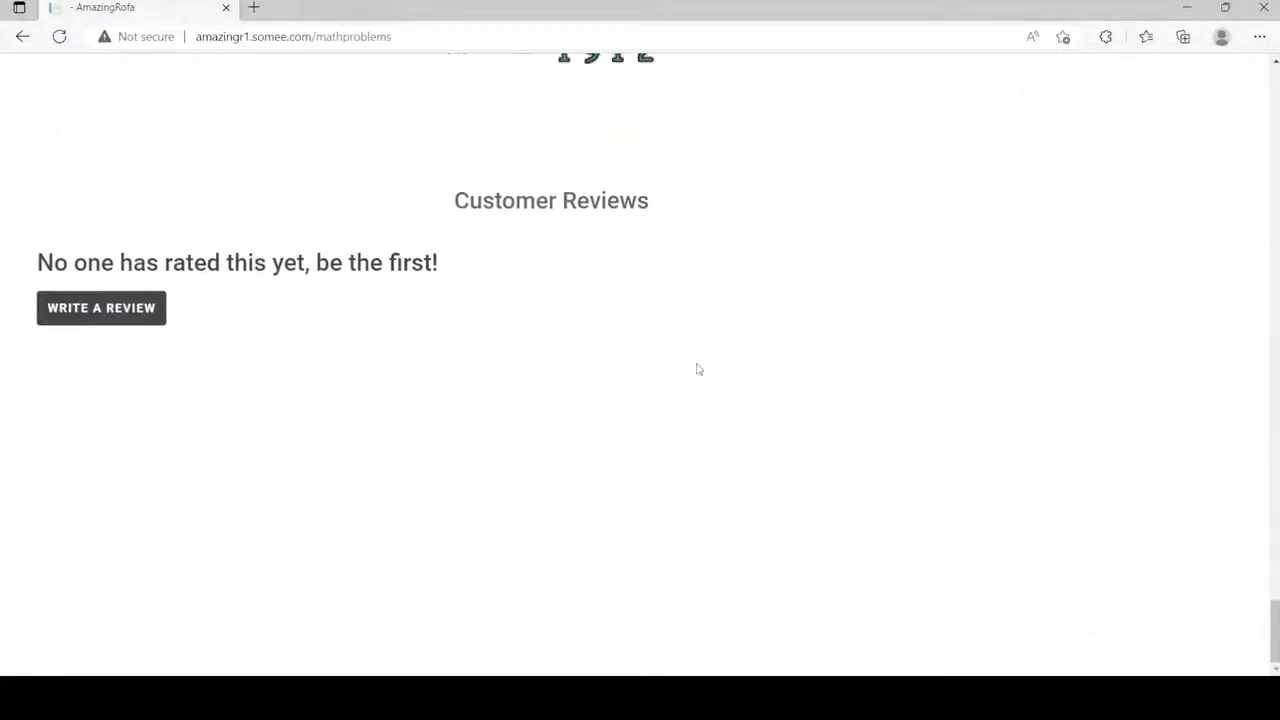
pyautogui.scroll(3)
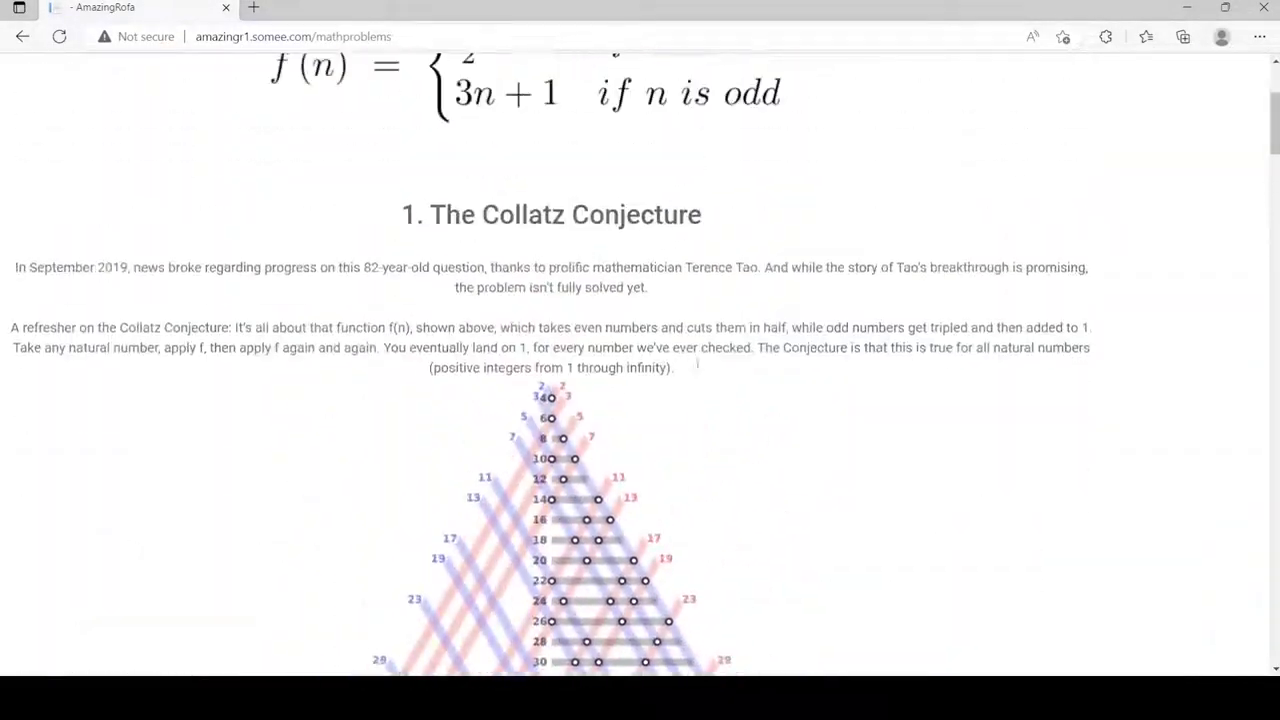
pyautogui.scroll(3)
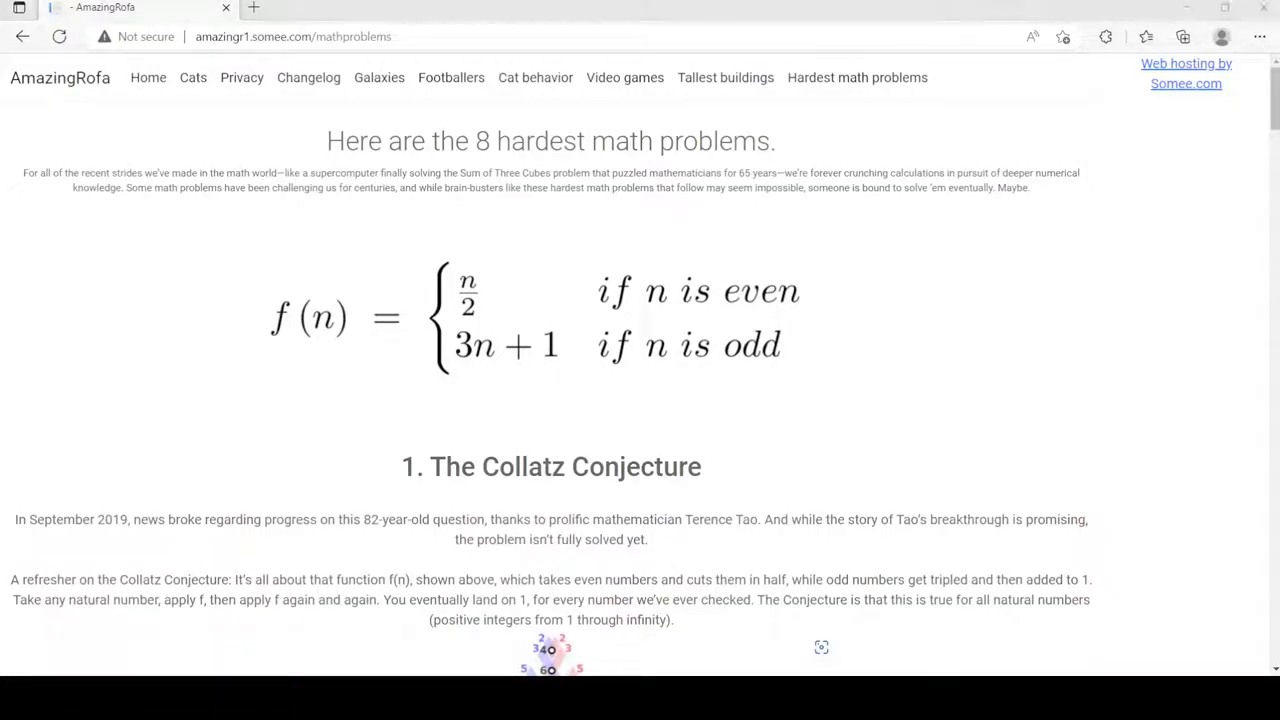